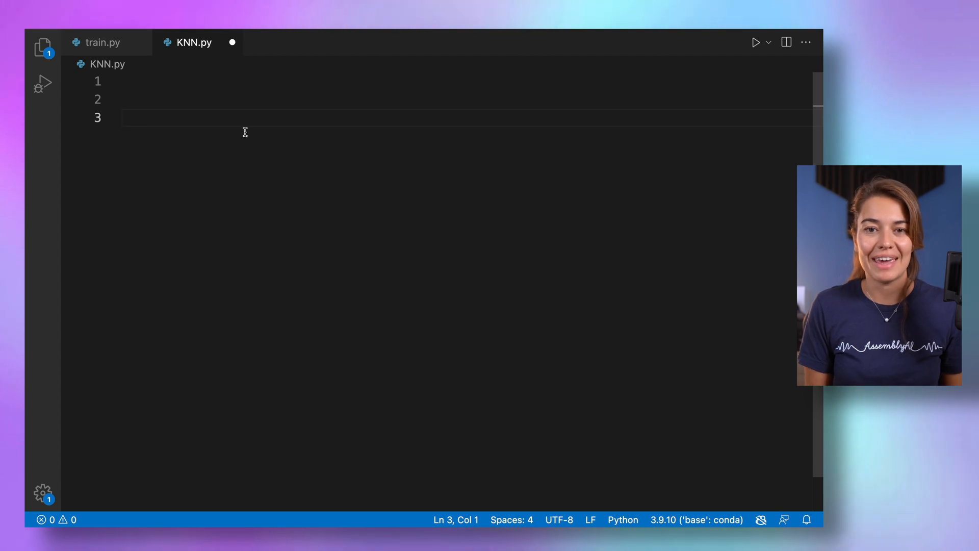
Define class KNN with __init__(self, k=3) that sets self.k = k
{"action": "type", "text": "class KNN:"}
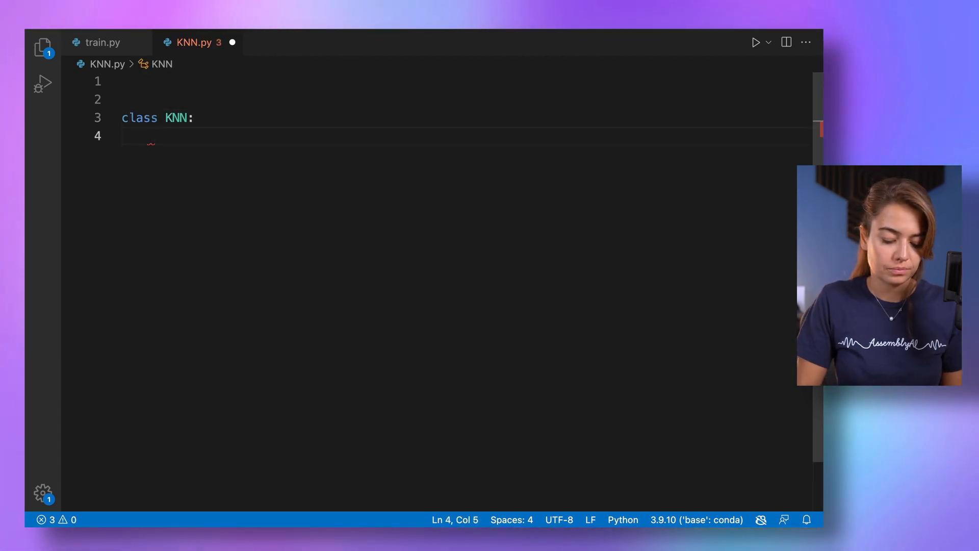
{"action": "type", "text": "def __init__():"}
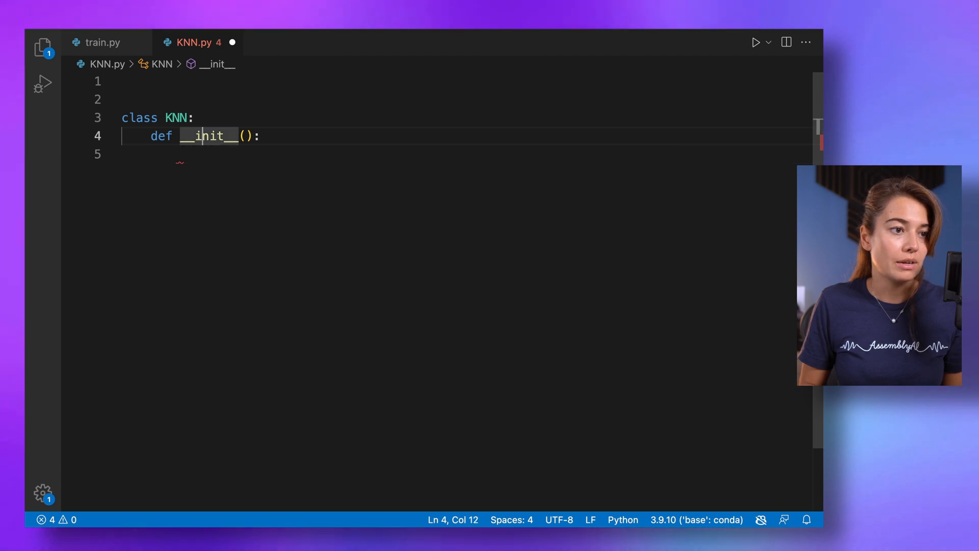
{"action": "type", "text": "self,"}
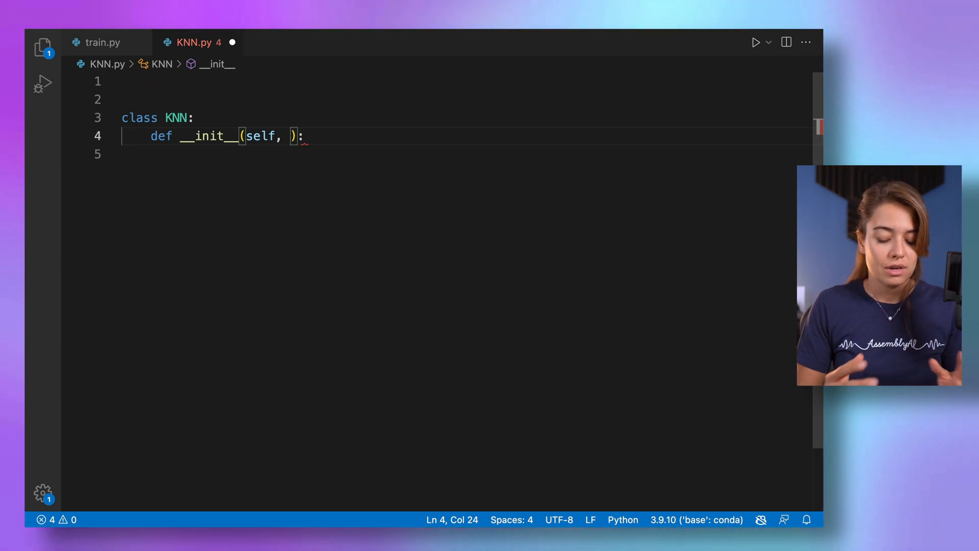
{"action": "type", "text": "k"}
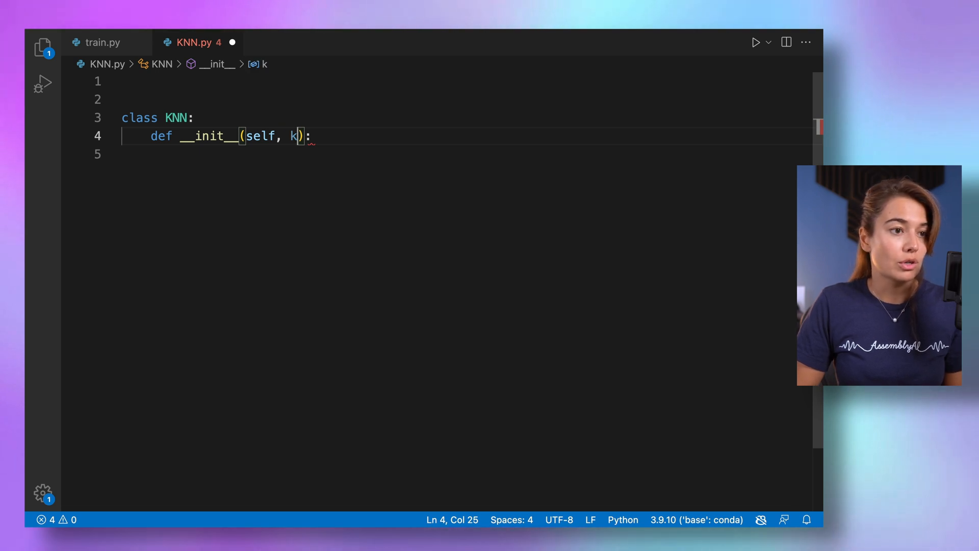
{"action": "type", "text": "=3"}
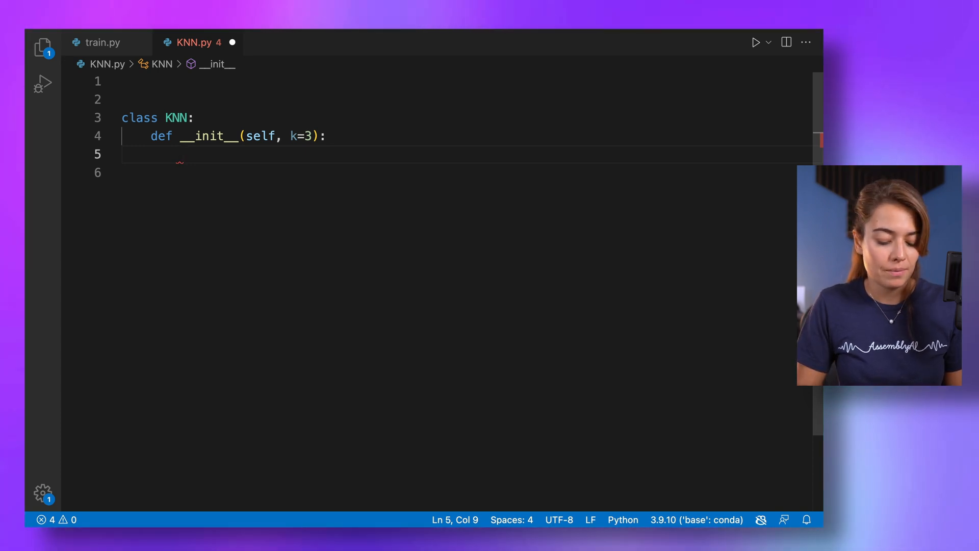
{"action": "type", "text": "self.k ="}
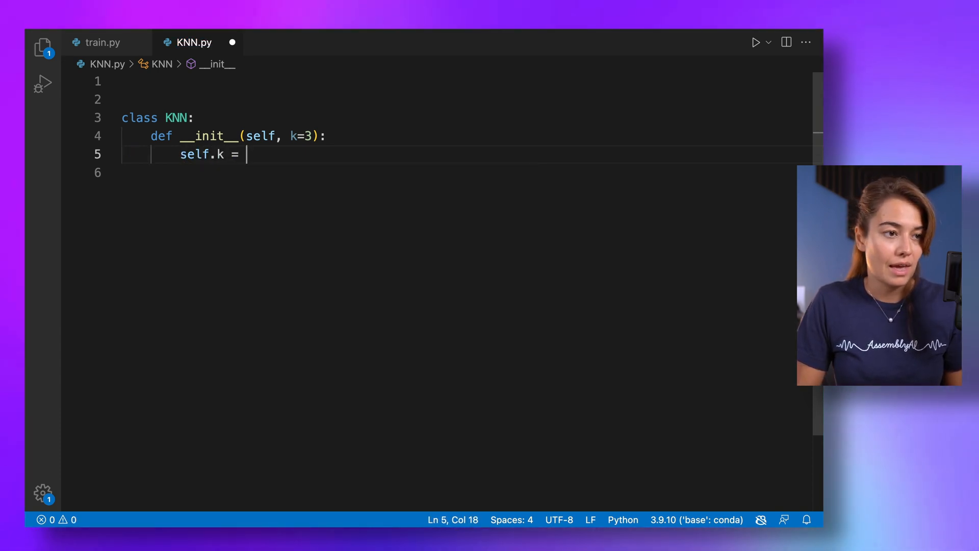
{"action": "type", "text": "k"}
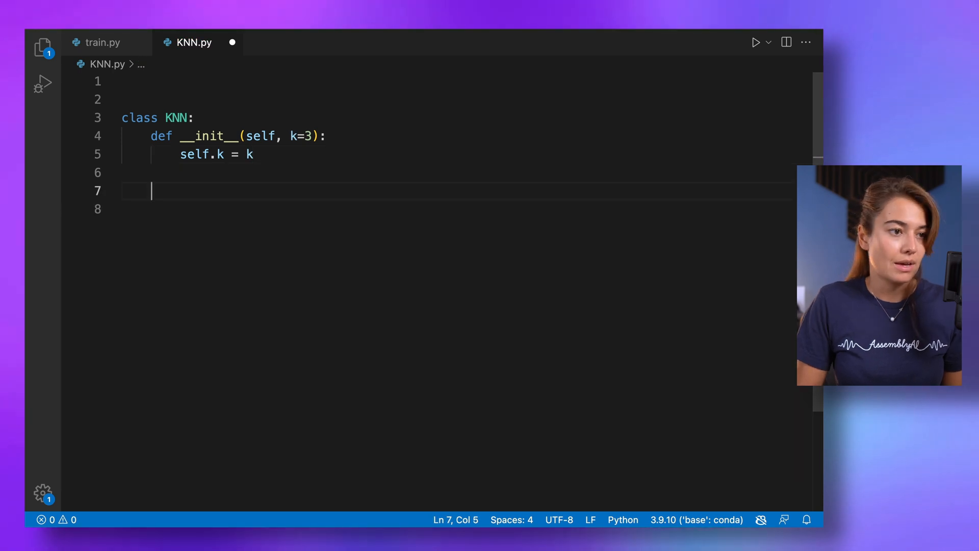
Add fit(self, X, y) setting self.X_train = X and self.y_train = y, plus a predict stub
{"action": "type", "text": "def fit()"}
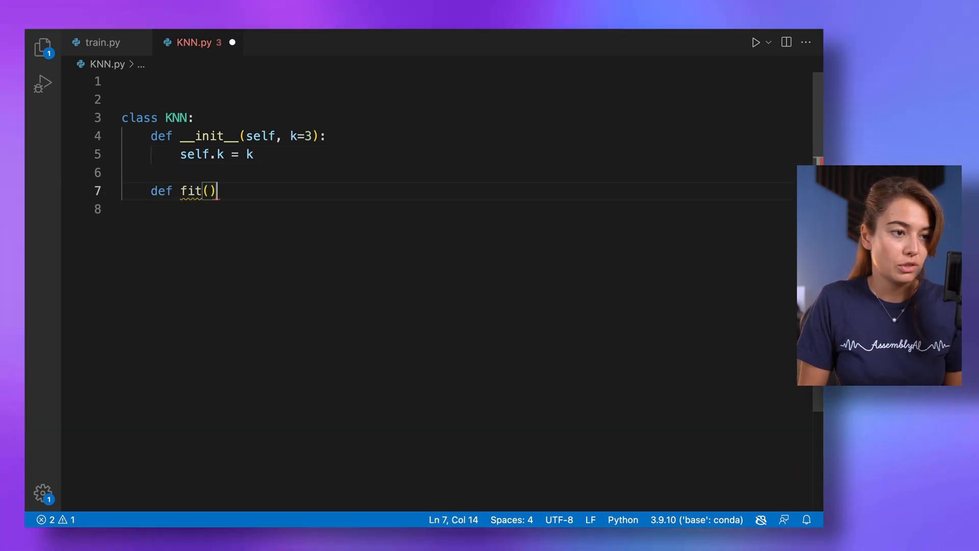
{"action": "type", "text": "def predict():"}
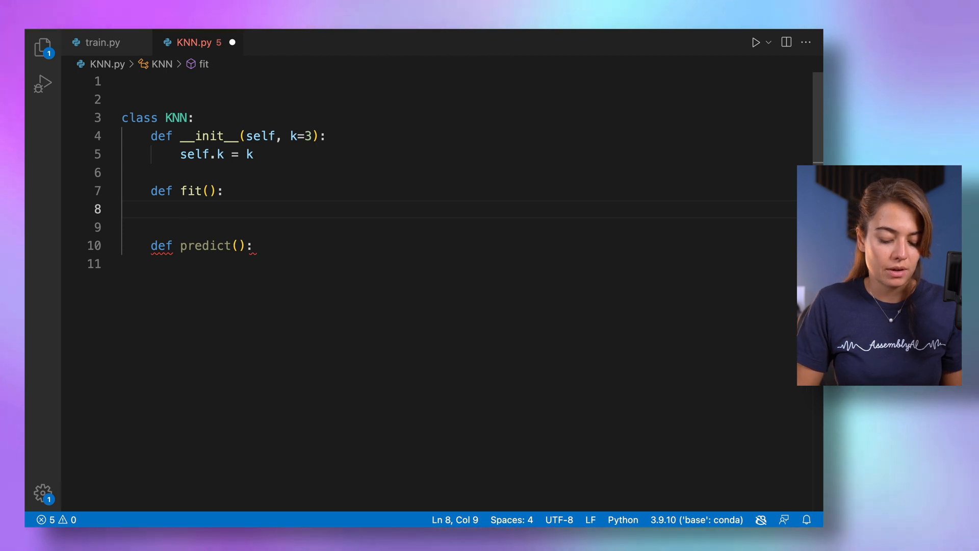
{"action": "type", "text": "self.X"}
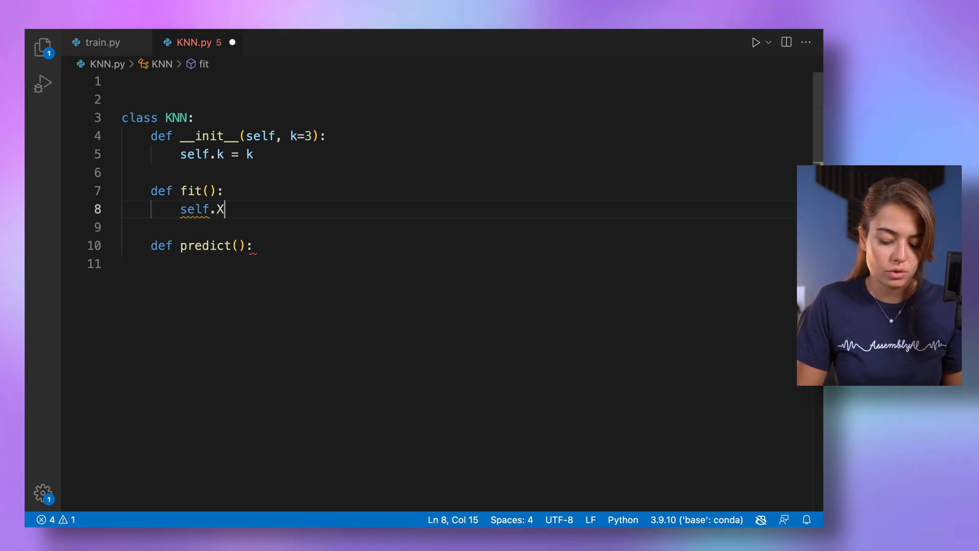
{"action": "type", "text": "_train ="}
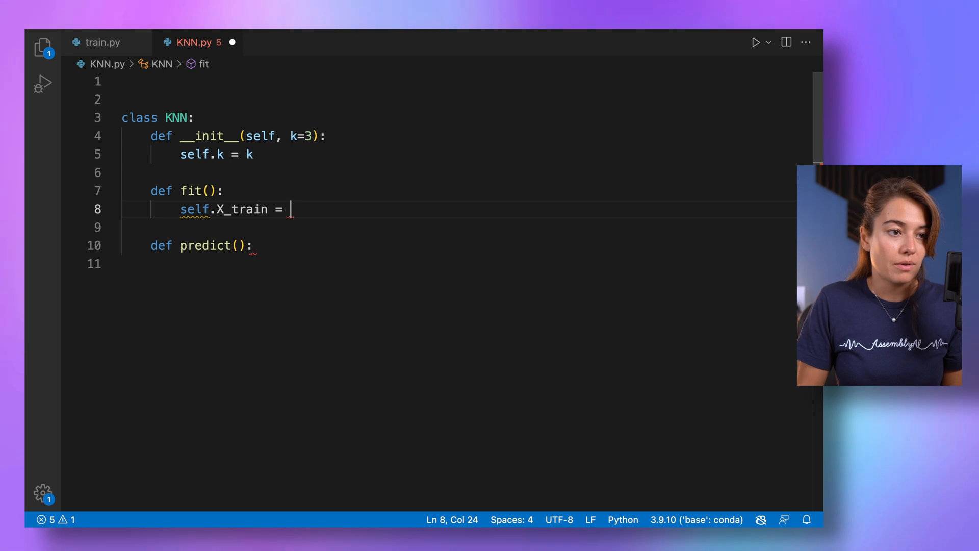
{"action": "type", "text": "X"}
{"action": "type", "text": "self.y_t"}
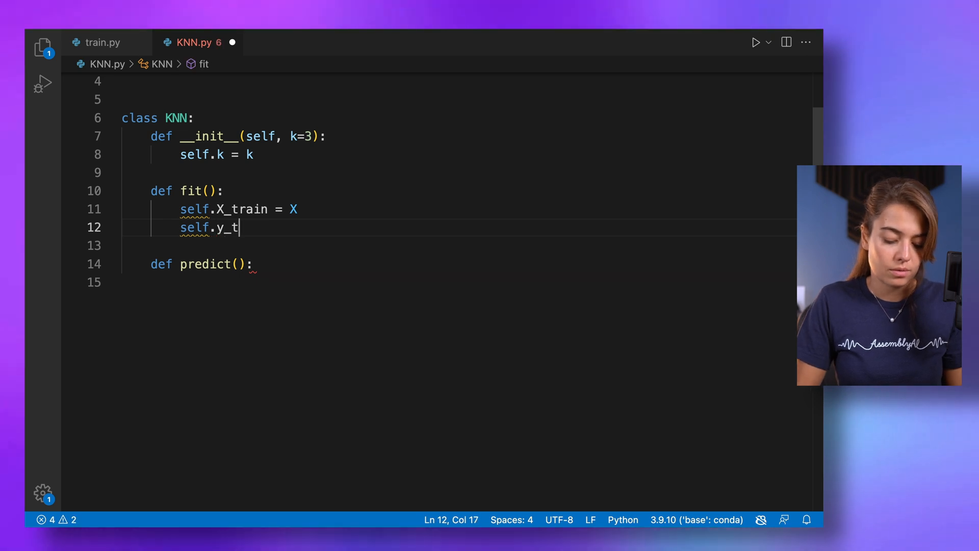
{"action": "type", "text": "rain = y"}
{"action": "left_click", "coordinate": [459, 191]}
{"action": "type", "text": "self"}
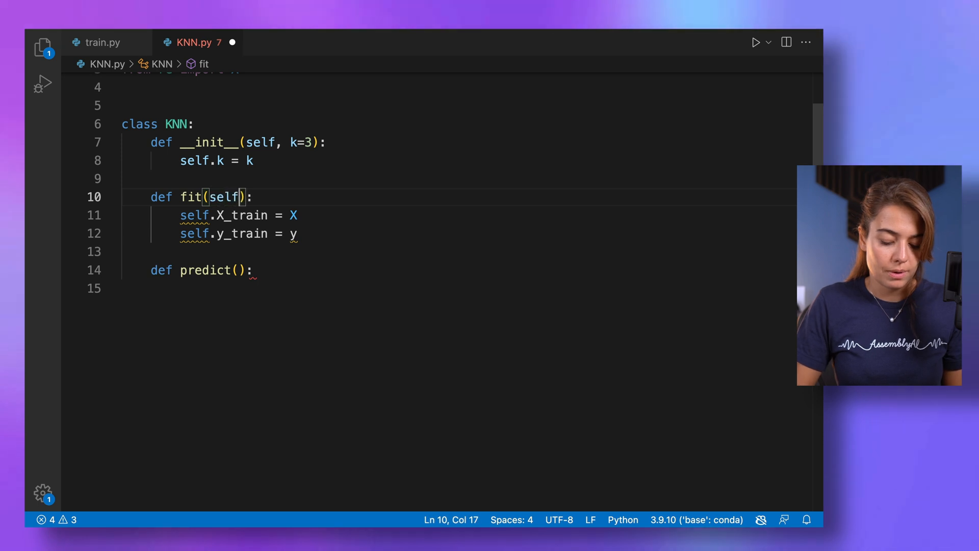
{"action": "type", "text": ", X, y"}
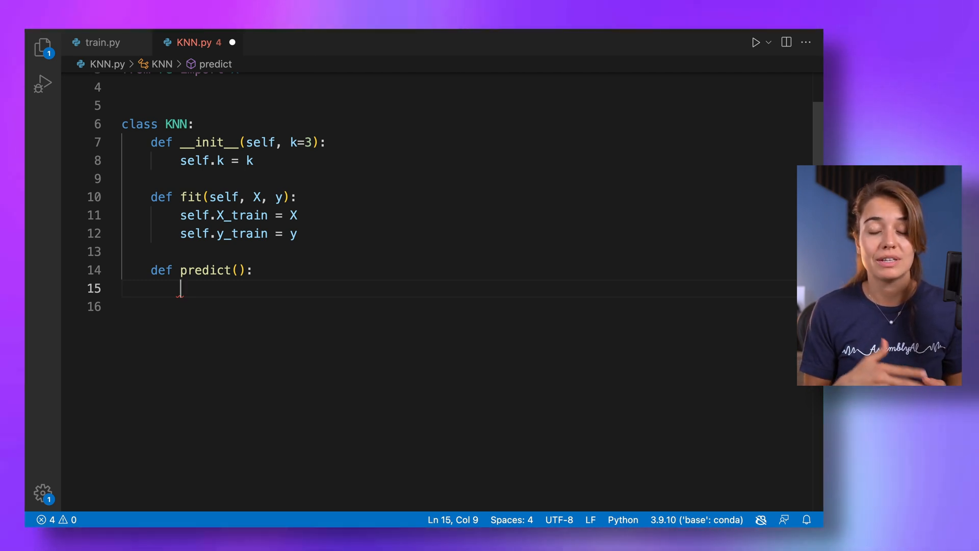
Change predict's signature to (self, X) and define a _predict(self, x) helper
{"action": "type", "text": "s"}
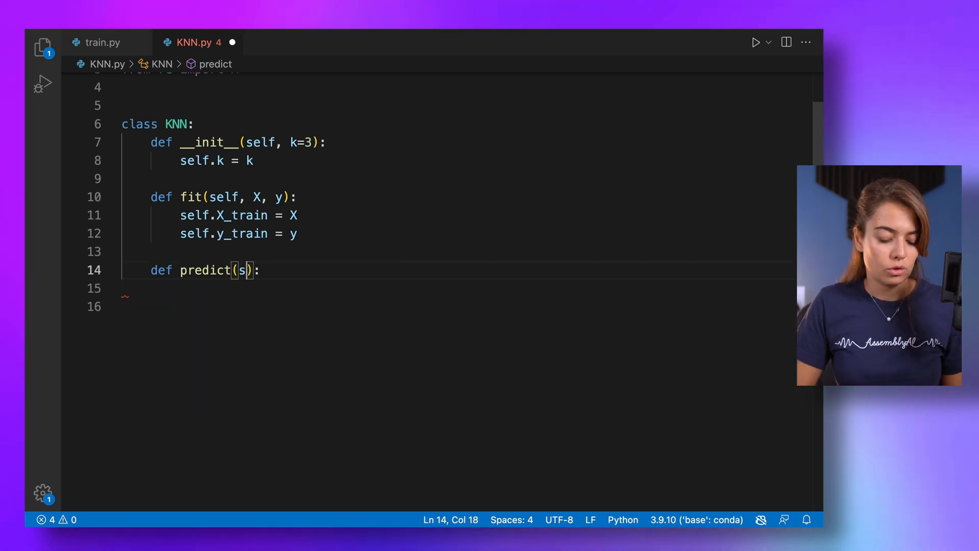
{"action": "type", "text": "elf, X"}
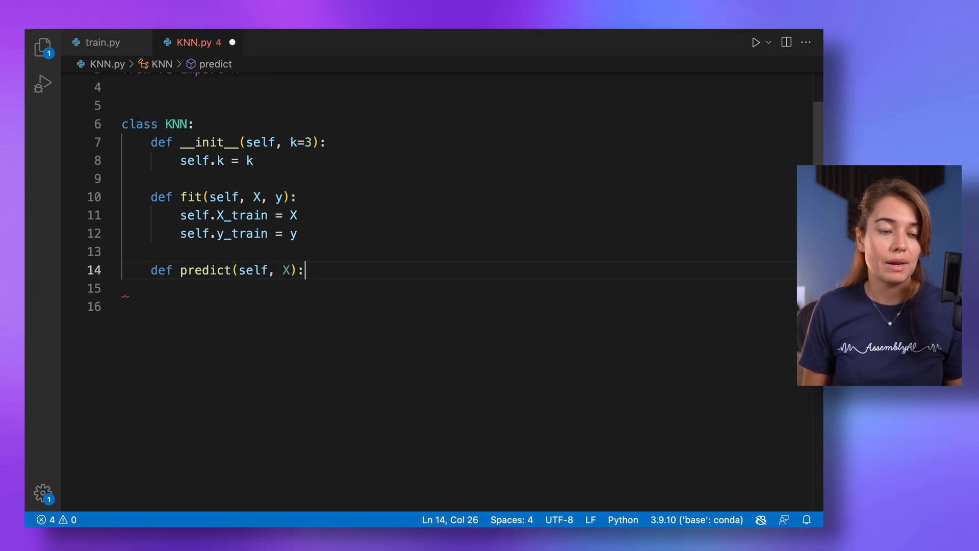
{"action": "key", "text": "enter"}
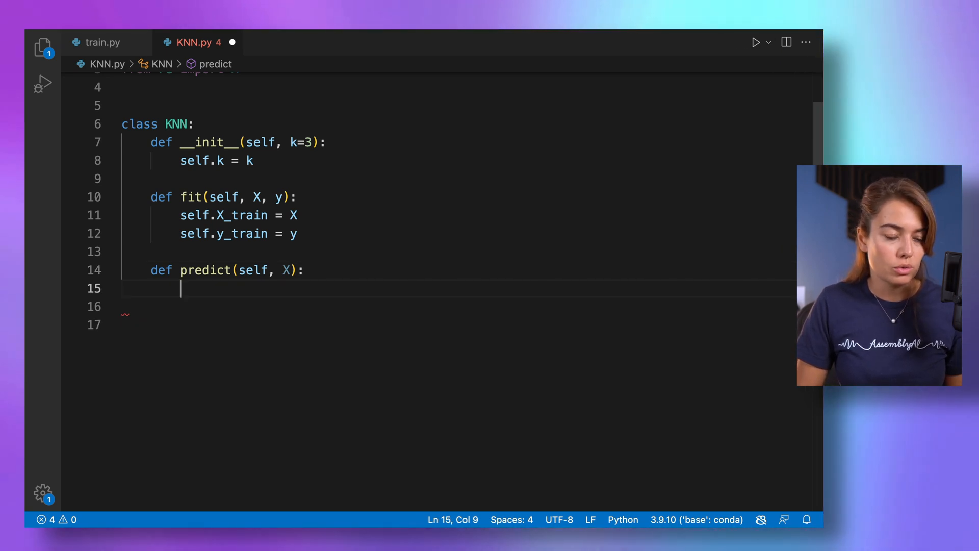
{"action": "type", "text": "def"}
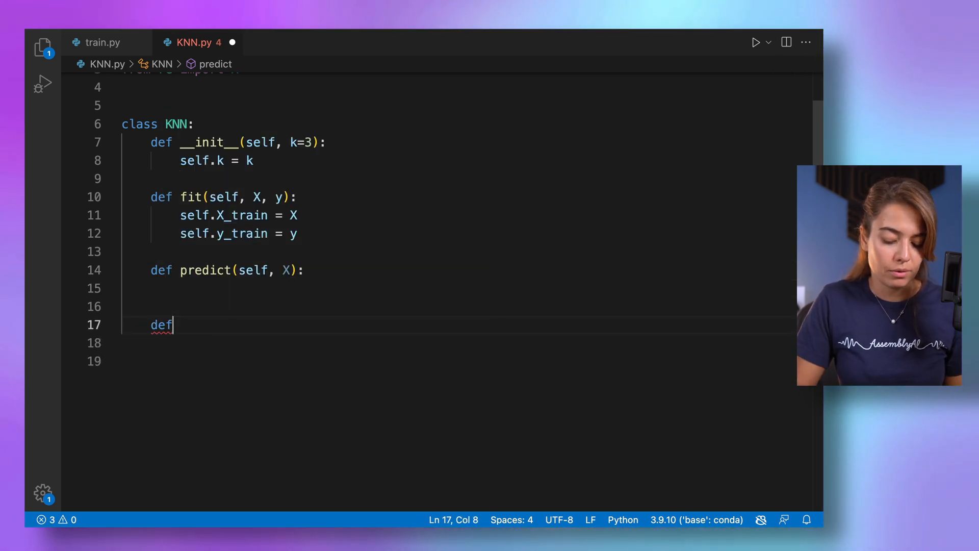
{"action": "type", "text": "_predi"}
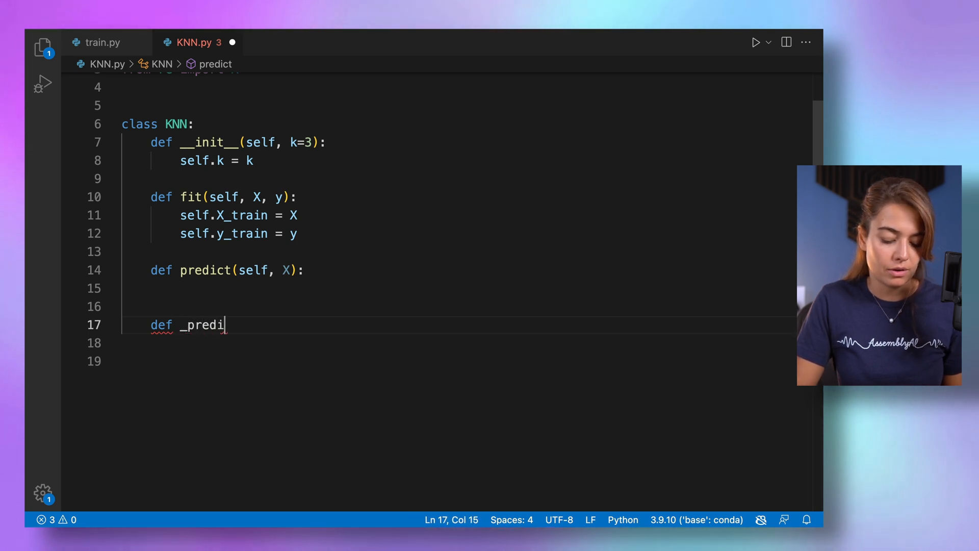
{"action": "type", "text": "ct(self, x):"}
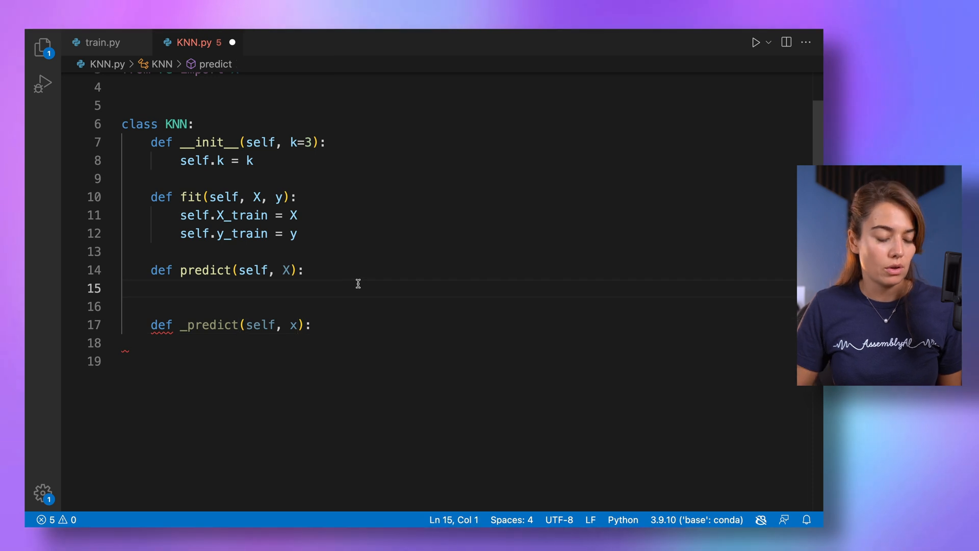
Fill predict with predictions = [self._predict(x) for x in X] and return predictions
{"action": "type", "text": "predictions = ["}
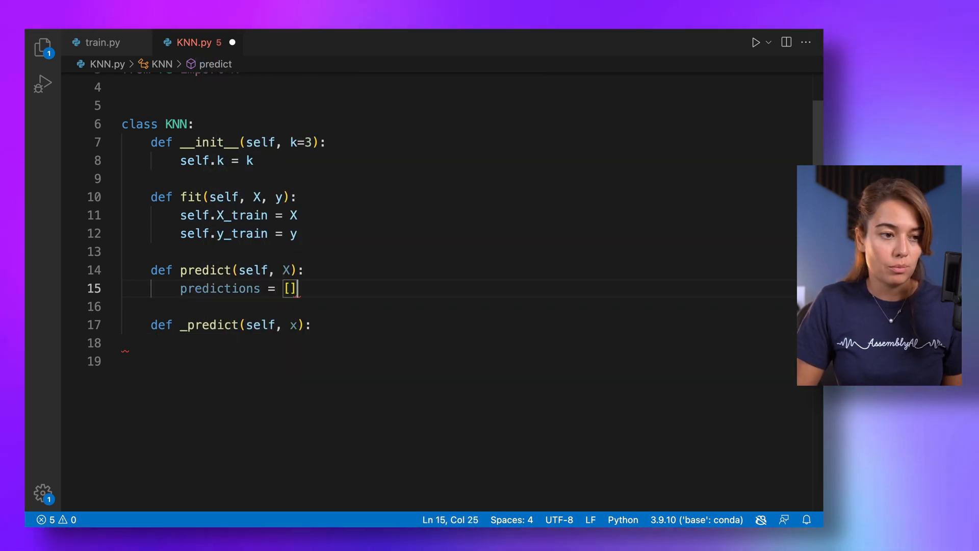
{"action": "type", "text": "self"}
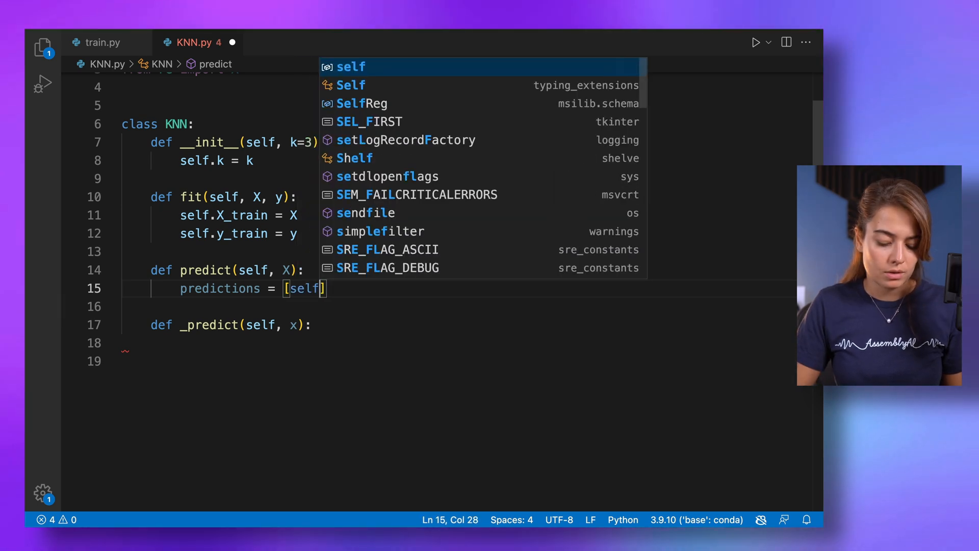
{"action": "type", "text": "._predict"}
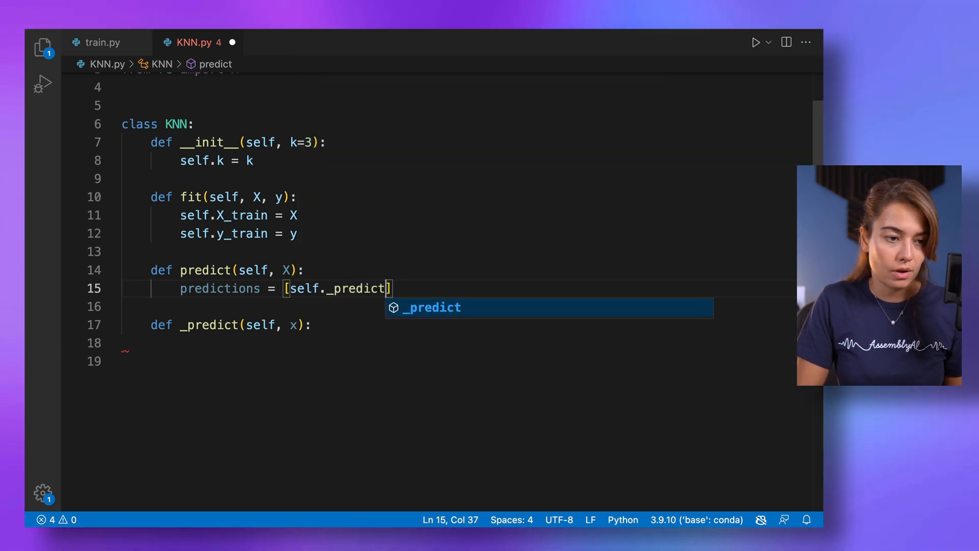
{"action": "type", "text": "(x) in"}
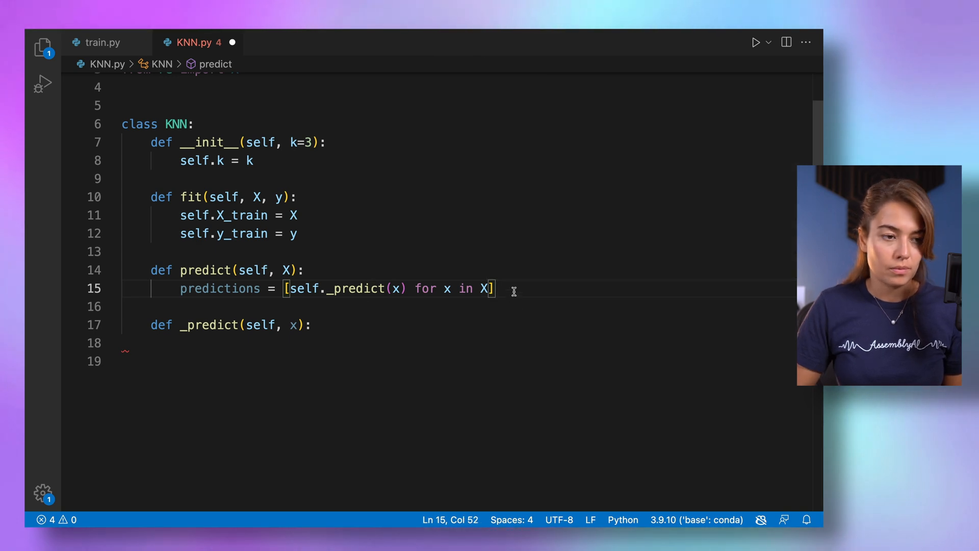
{"action": "type", "text": "return p"}
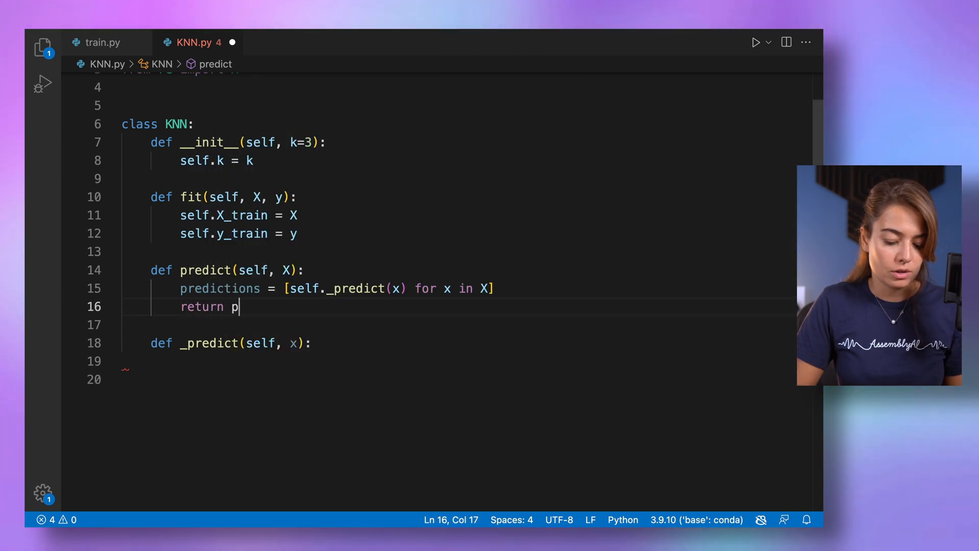
{"action": "type", "text": "redictions"}
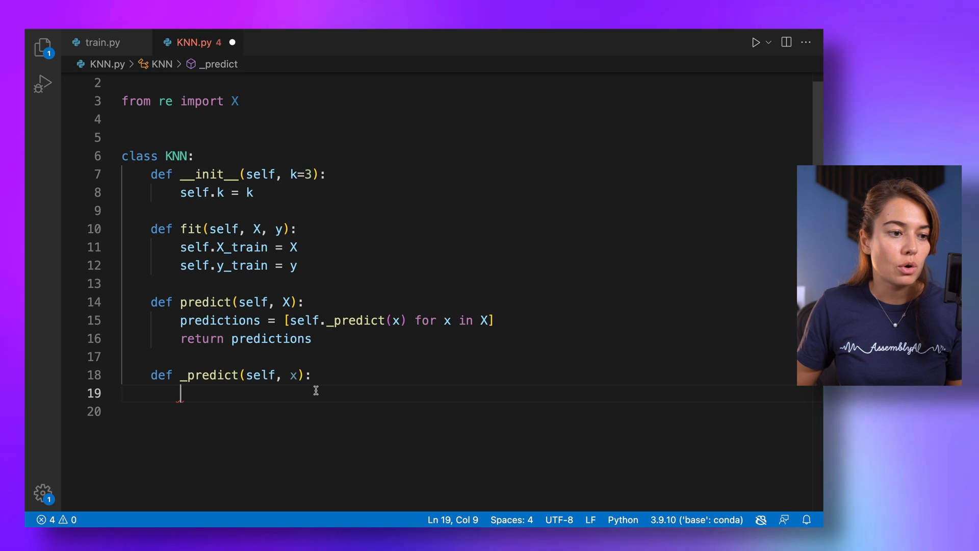
Add _predict comments: compute the distance, get the closest k, majority vote; drop the re import
{"action": "scroll", "scroll_direction": "down", "scroll_amount": 3}
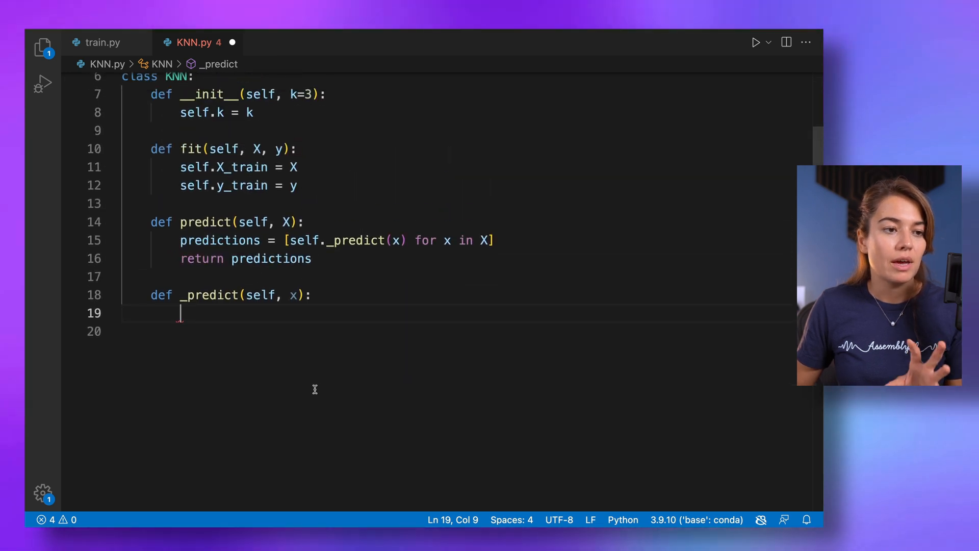
{"action": "double_click", "coordinate": [242, 264]}
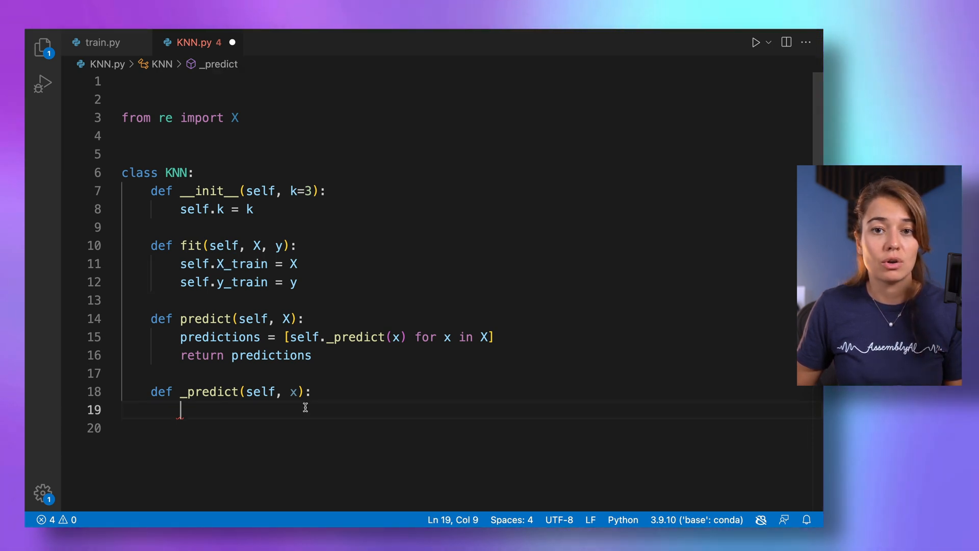
{"action": "mouse_move", "coordinate": [415, 411]}
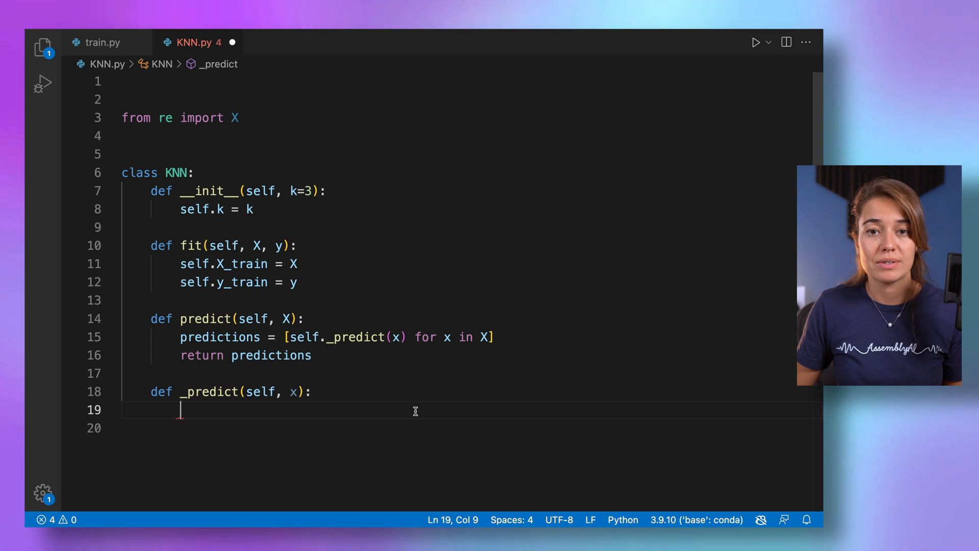
{"action": "type", "text": "# compute the dis"}
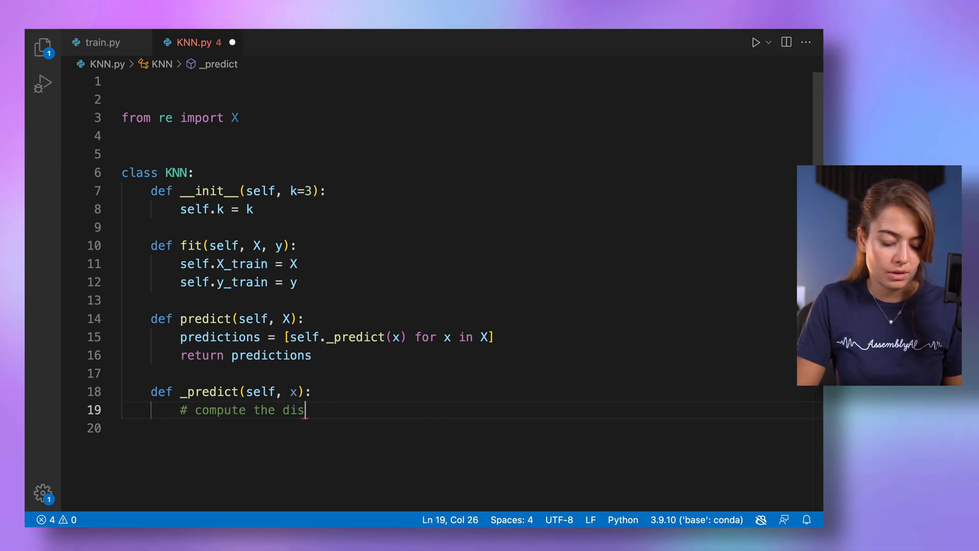
{"action": "type", "text": "tance"}
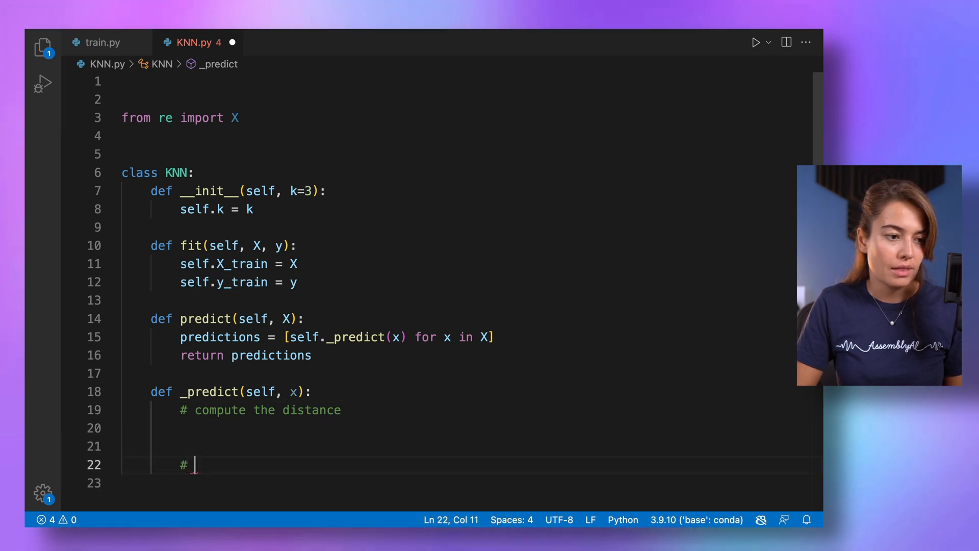
{"action": "type", "text": "get the closest k"}
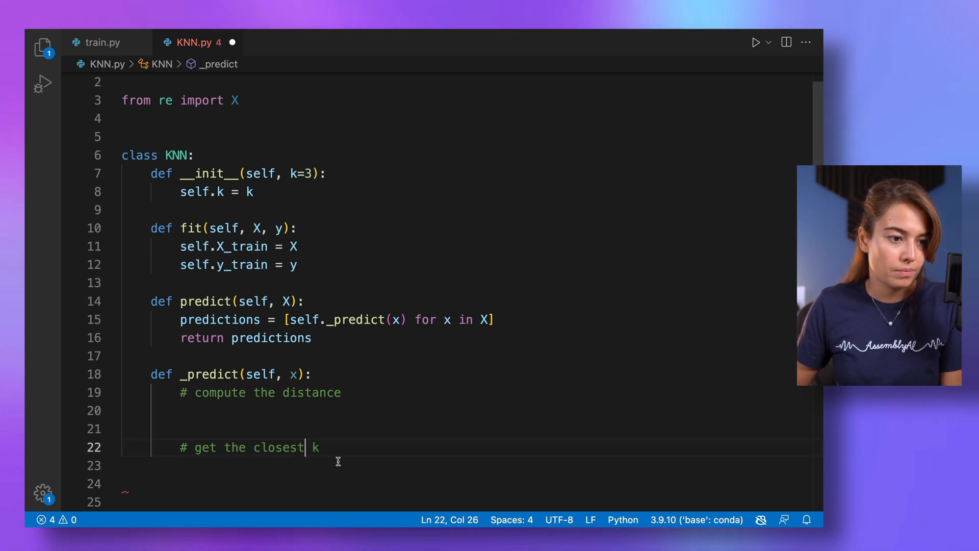
{"action": "key", "text": "Enter"}
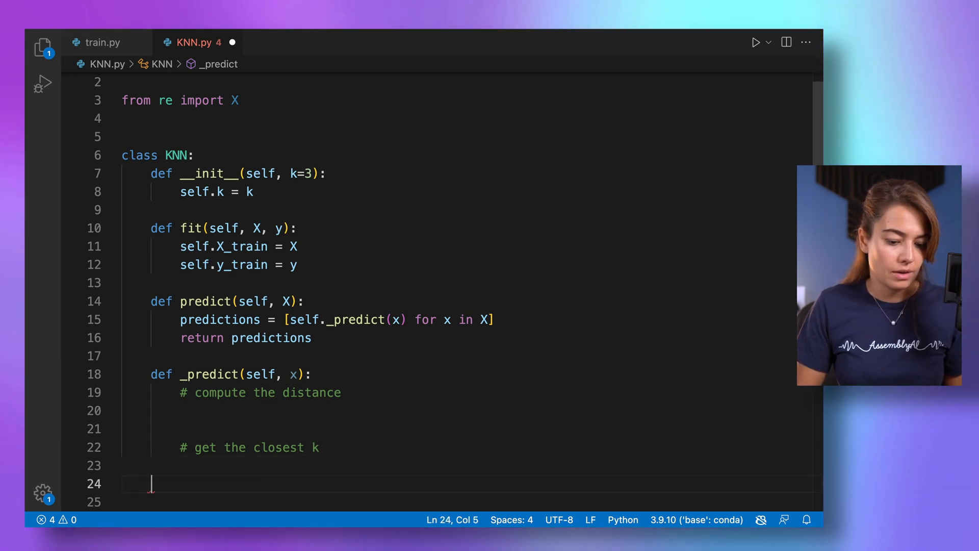
{"action": "type", "text": "# majority voye"}
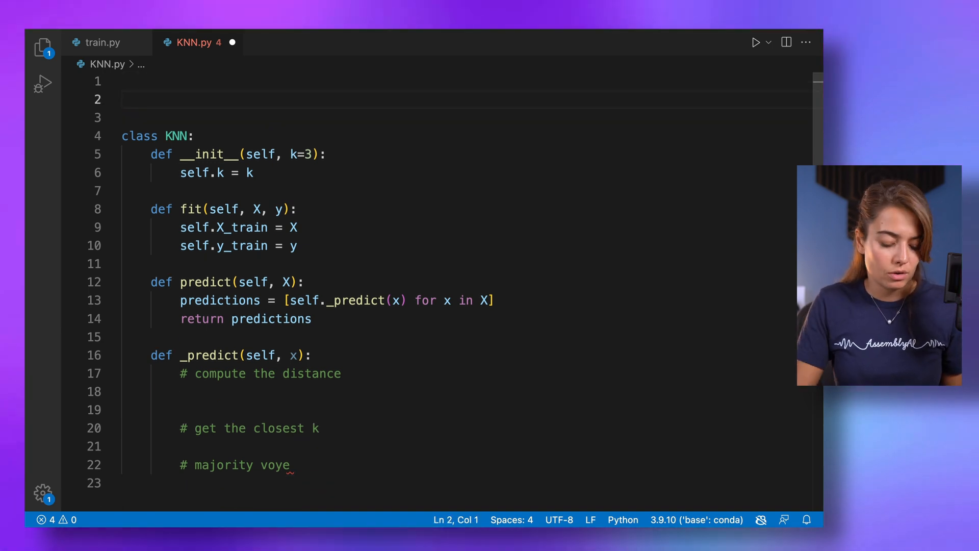
Define euclidean_distance(x1, x2) computing np.sqrt(np.sum((x1-x2)**2))
{"action": "type", "text": "def eu"}
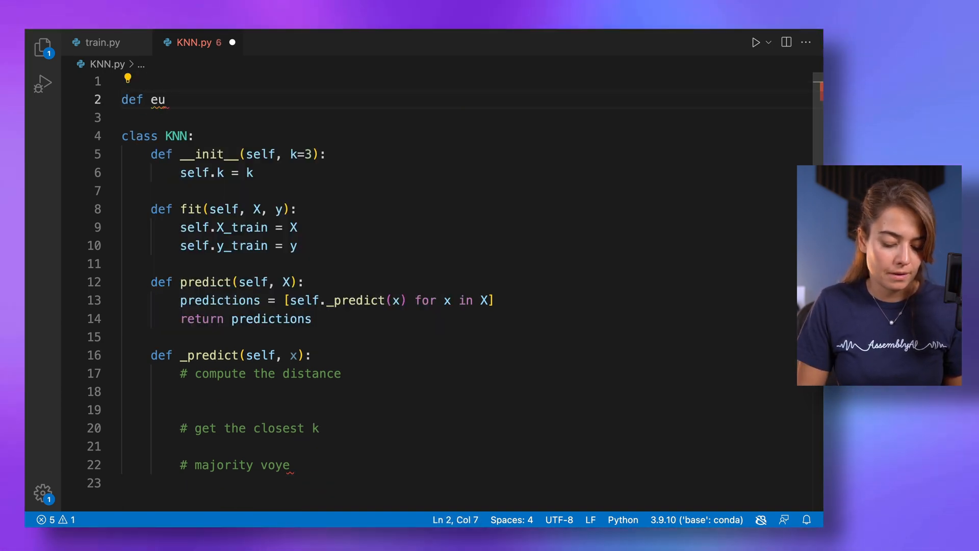
{"action": "type", "text": "cl"}
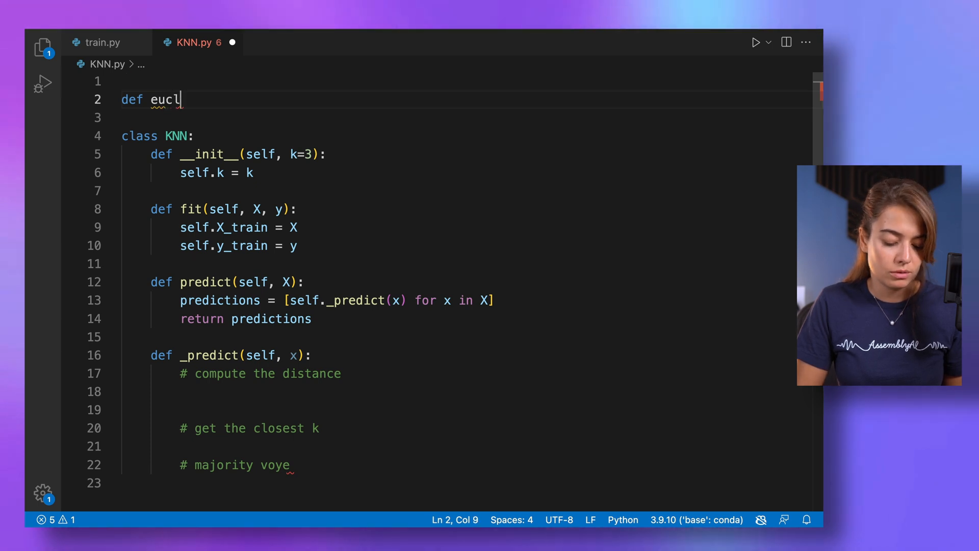
{"action": "type", "text": "idean_distanc"}
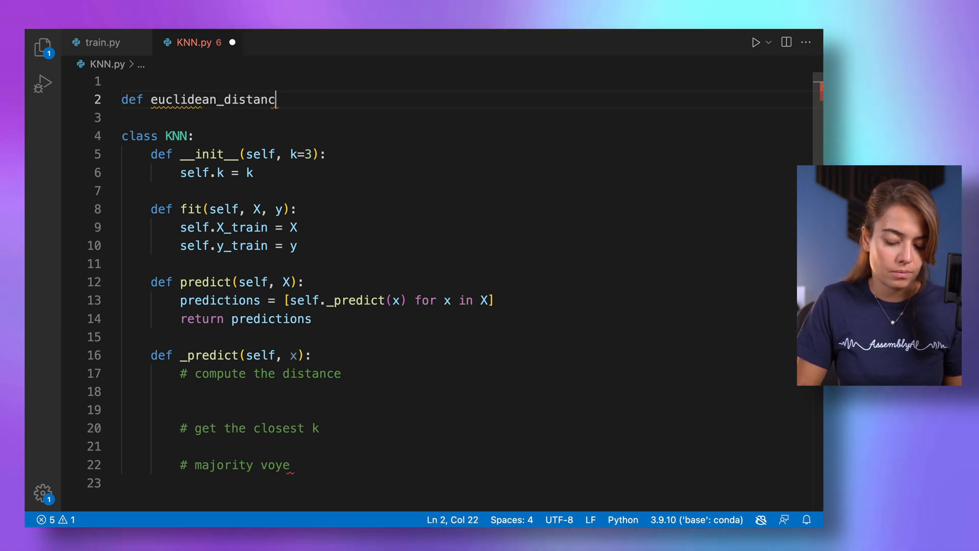
{"action": "type", "text": "()"}
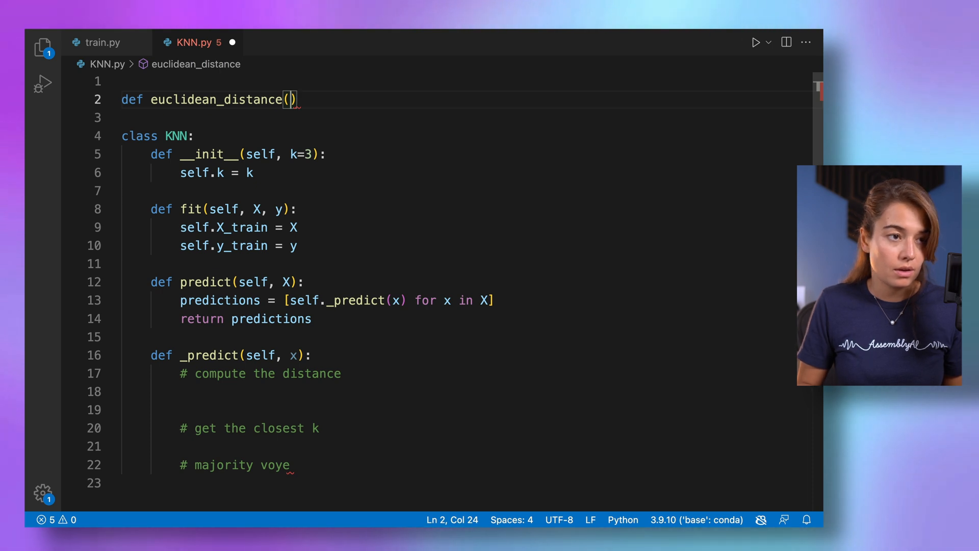
{"action": "type", "text": "x1, x2"}
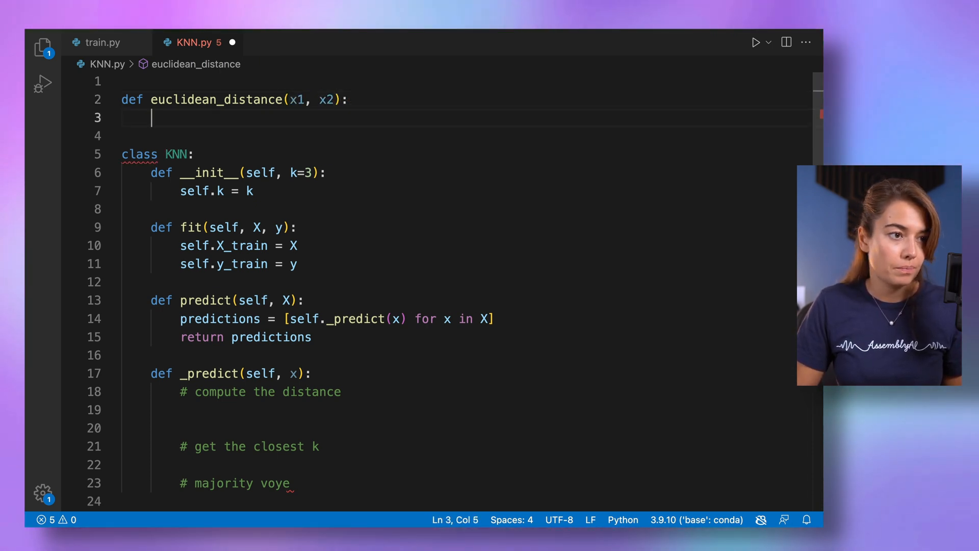
{"action": "type", "text": "np.sqrt"}
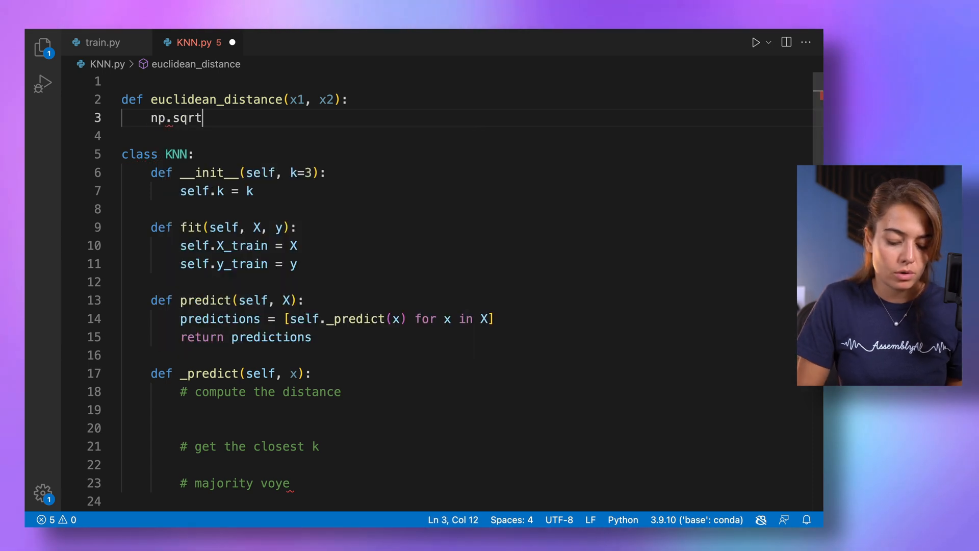
{"action": "type", "text": "(np"}
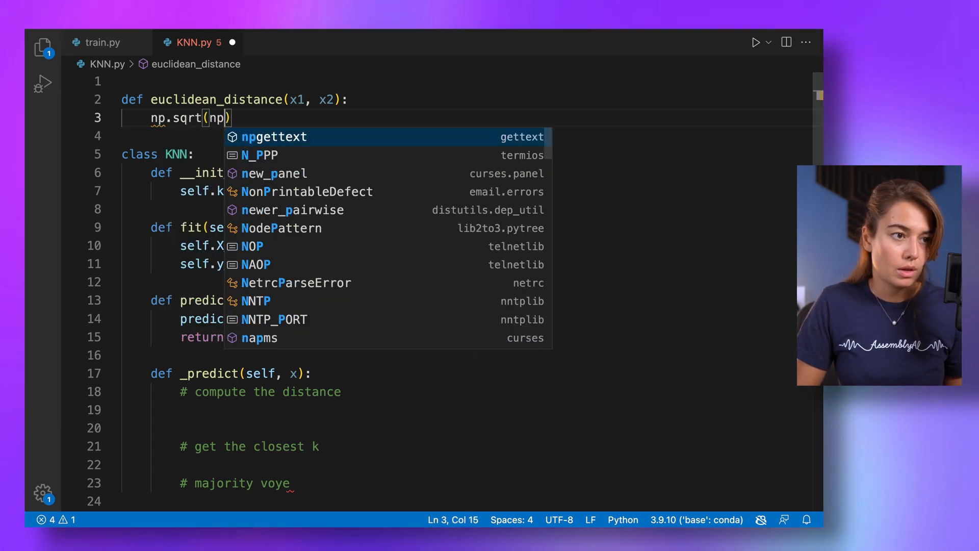
{"action": "type", "text": ".sum()"}
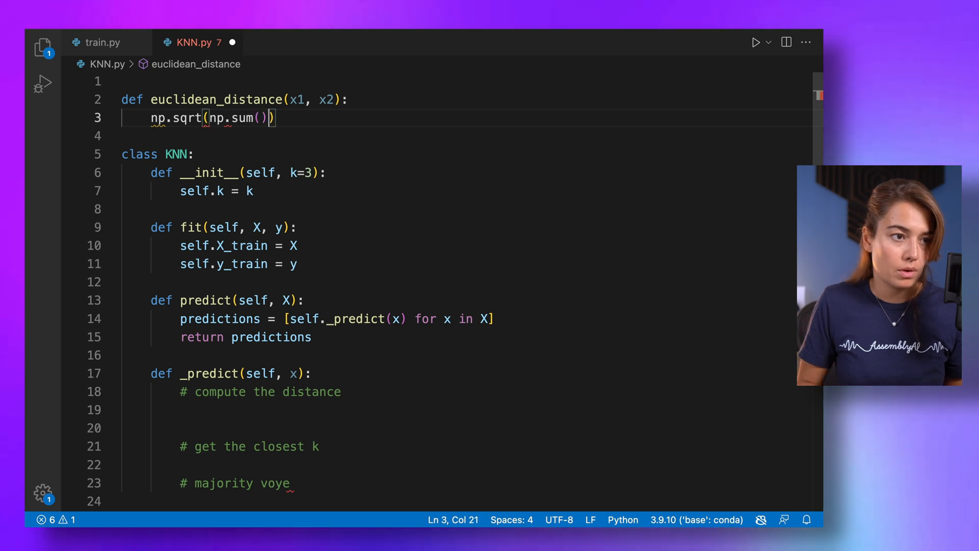
{"action": "type", "text": "x1"}
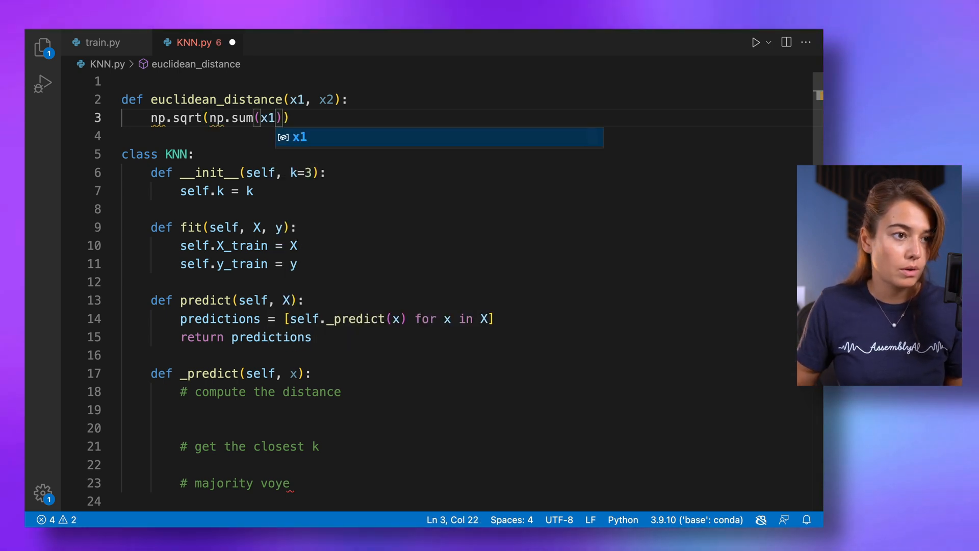
{"action": "type", "text": "-x2"}
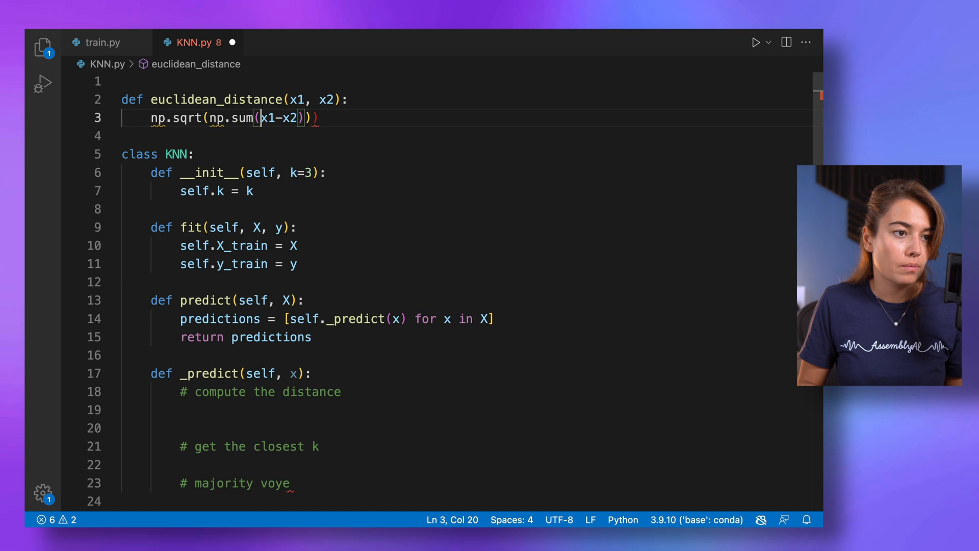
{"action": "type", "text": "("}
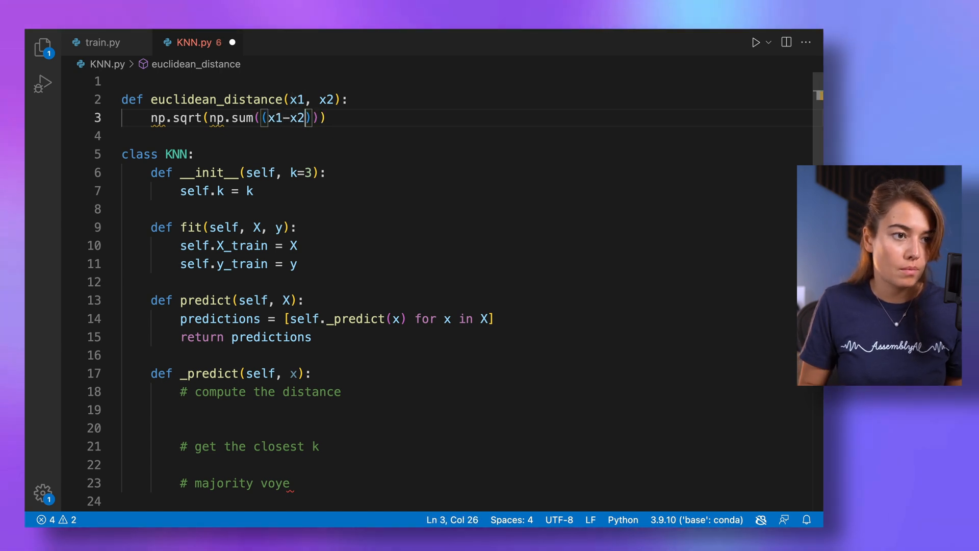
{"action": "type", "text": "**2"}
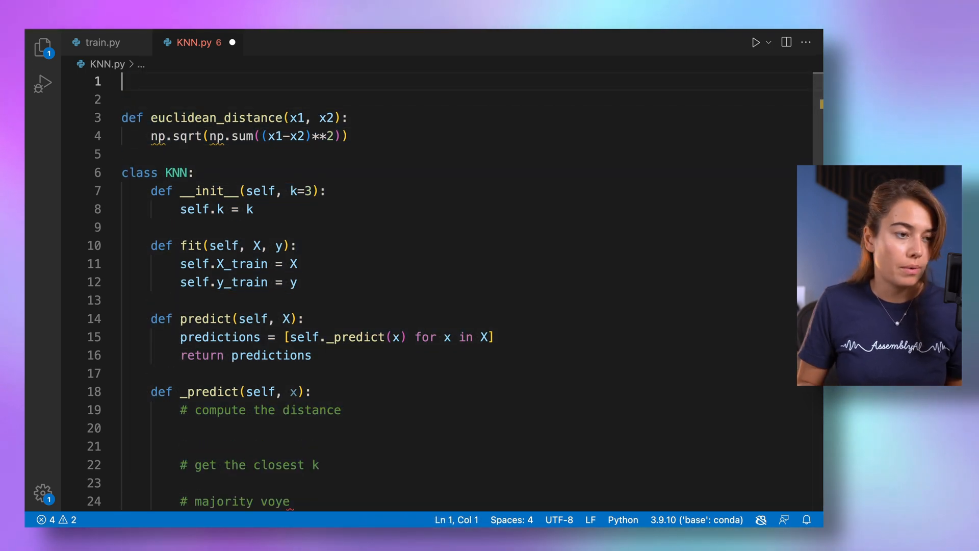
Add import numpy as np and return the computed distance
{"action": "type", "text": "import numpy"}
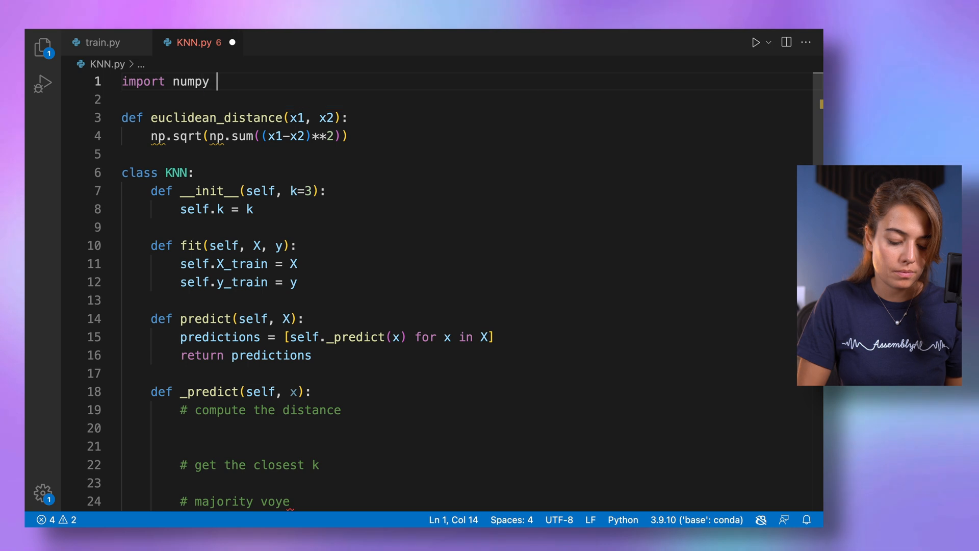
{"action": "type", "text": "as np"}
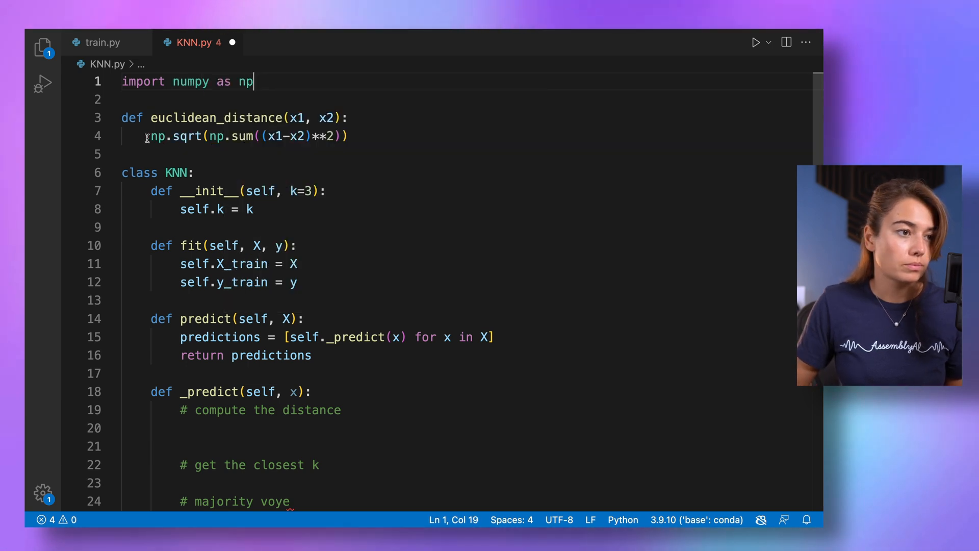
{"action": "type", "text": "distance ="}
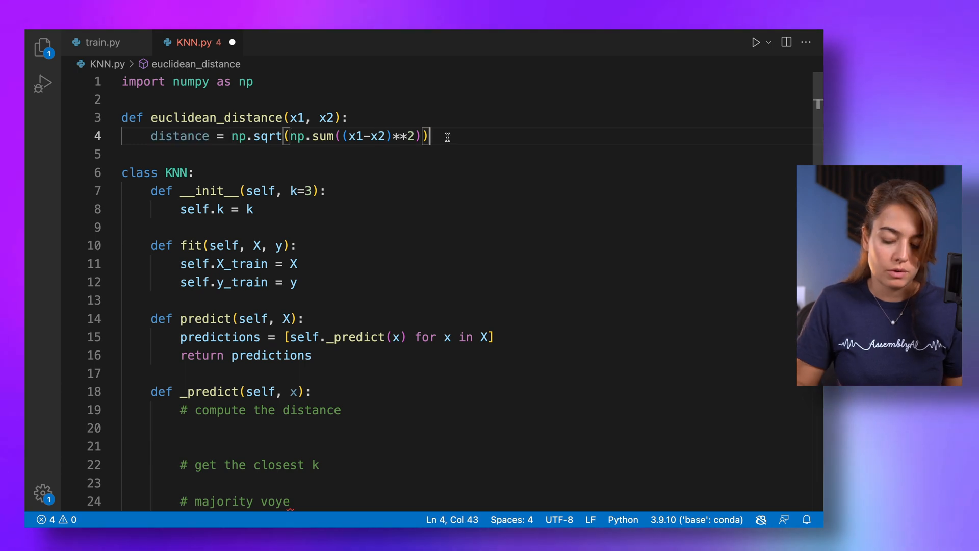
{"action": "type", "text": "return distance"}
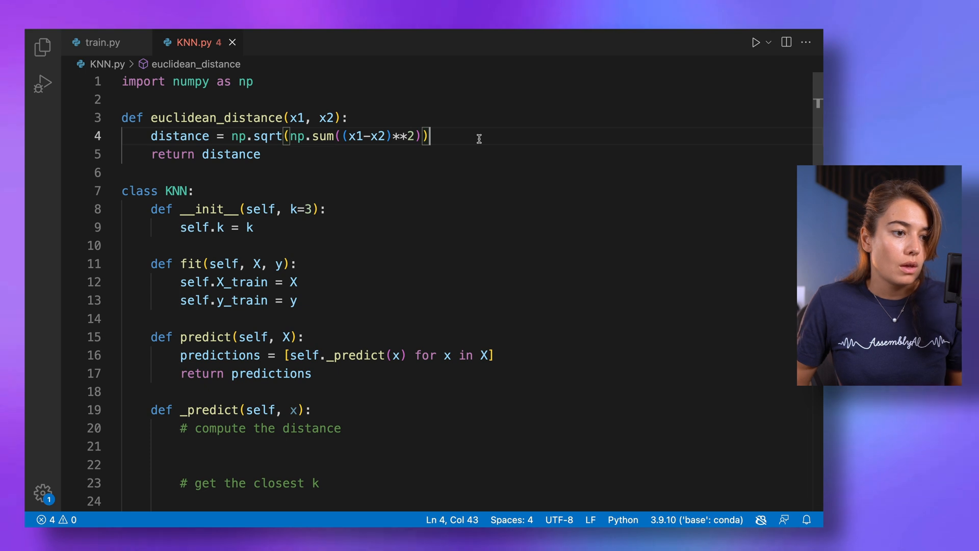
Set distances = [euclidean_distance(x, x_train) for x_train in self.X_train] in _predict
{"action": "type", "text": "distances"}
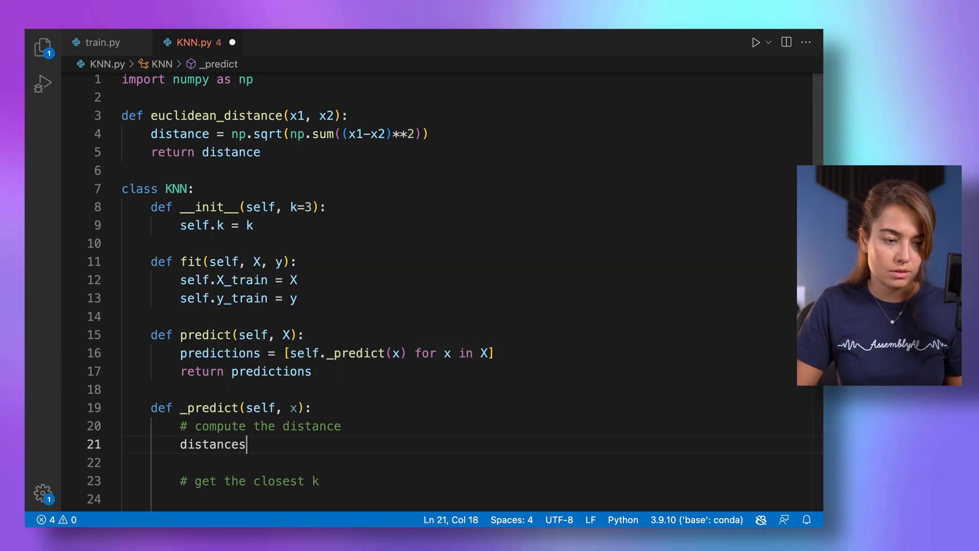
{"action": "type", "text": "= []"}
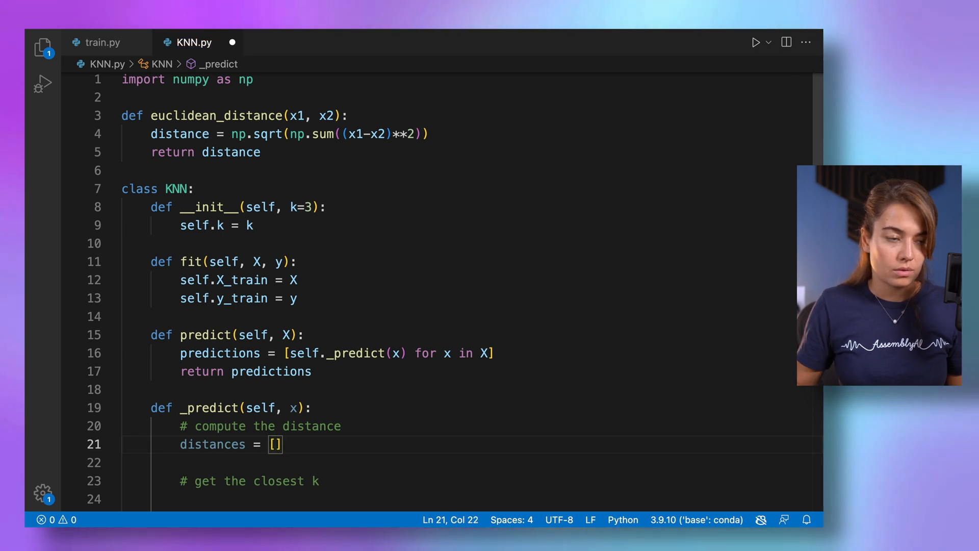
{"action": "double_click", "coordinate": [216, 116]}
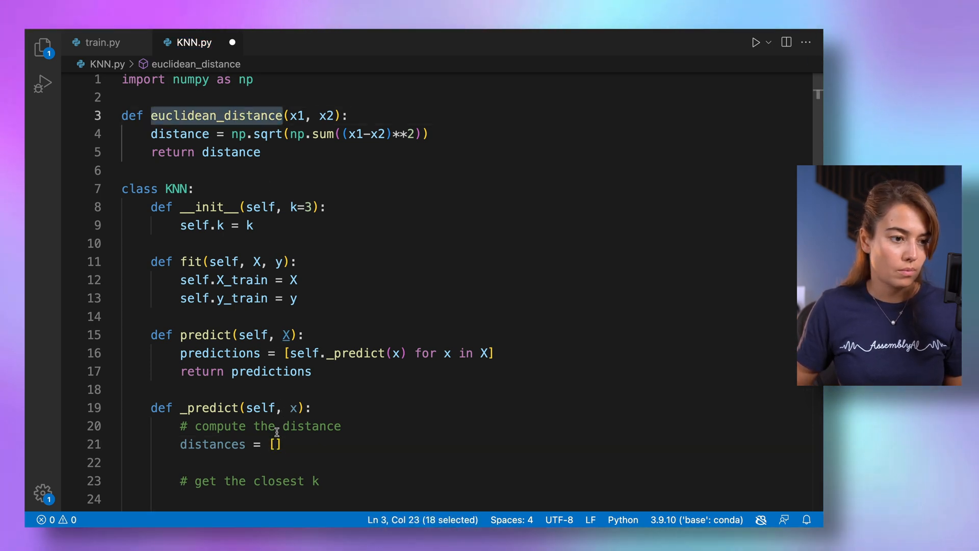
{"action": "type", "text": "euclidean_distance"}
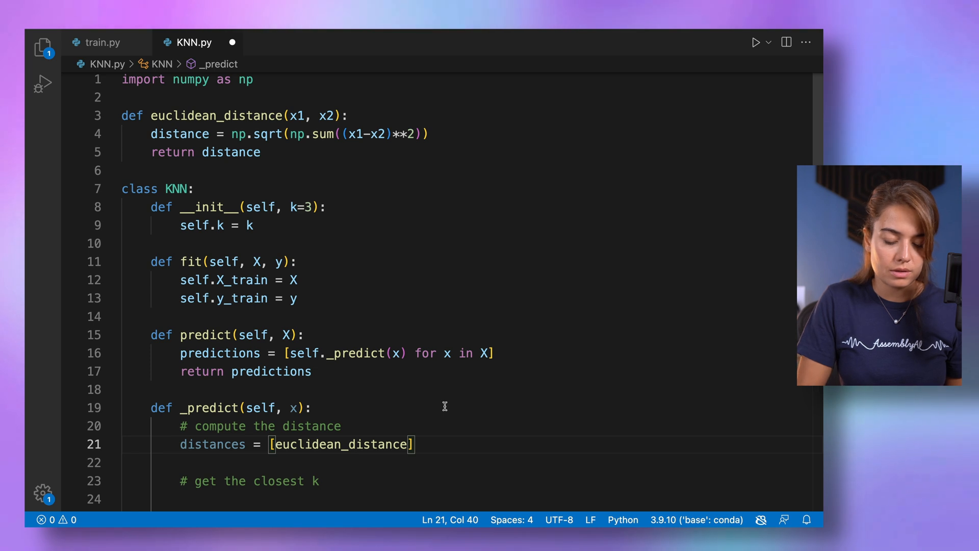
{"action": "type", "text": "(x,"}
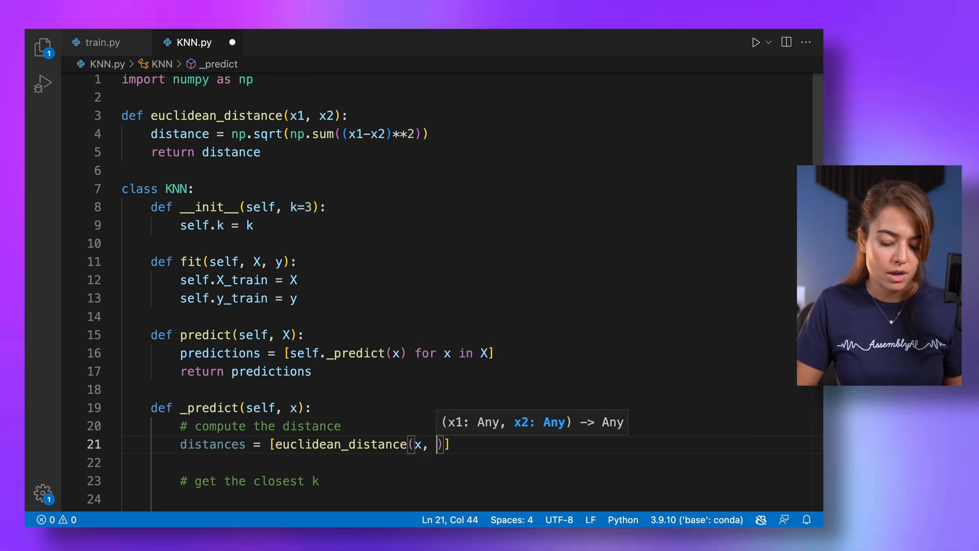
{"action": "type", "text": "x_train"}
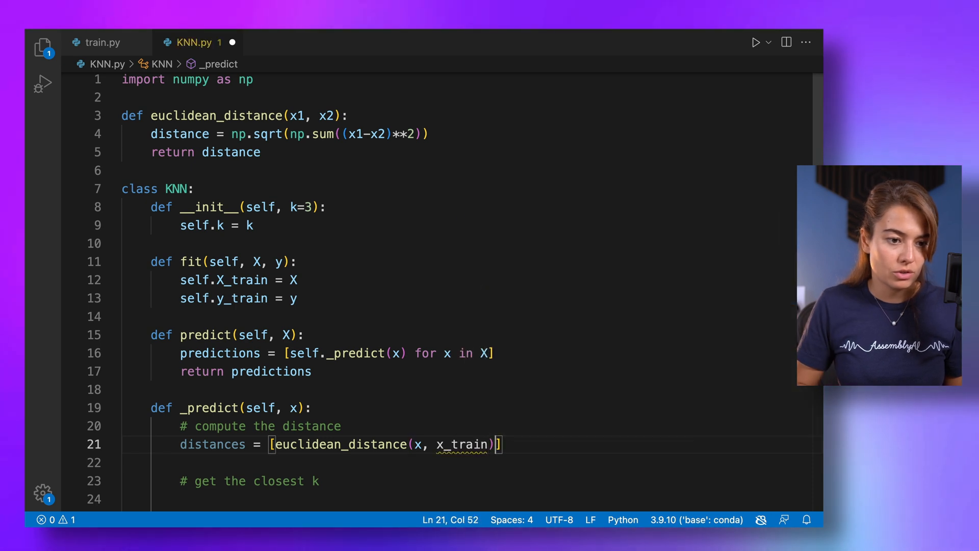
{"action": "type", "text": "for x_train in X_t"}
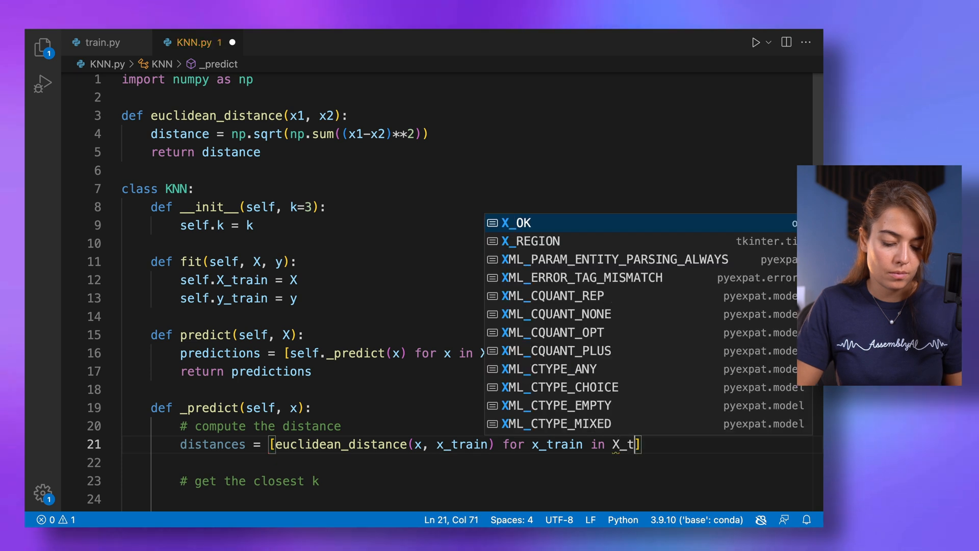
{"action": "type", "text": "rain"}
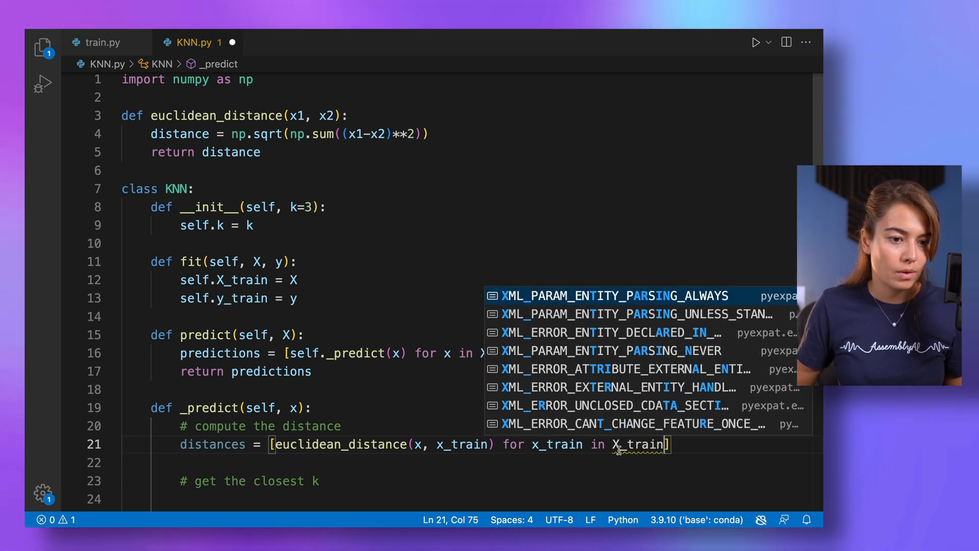
{"action": "type", "text": "self."}
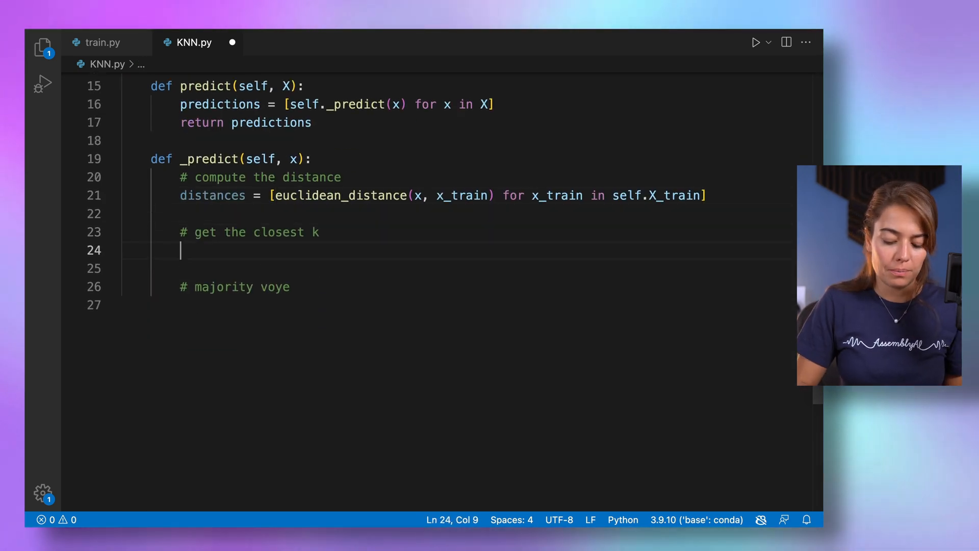
Write np.argsort(distances)[:self.k] under the closest-k comment, highlighting argsort and distances
{"action": "type", "text": "np.argsort("}
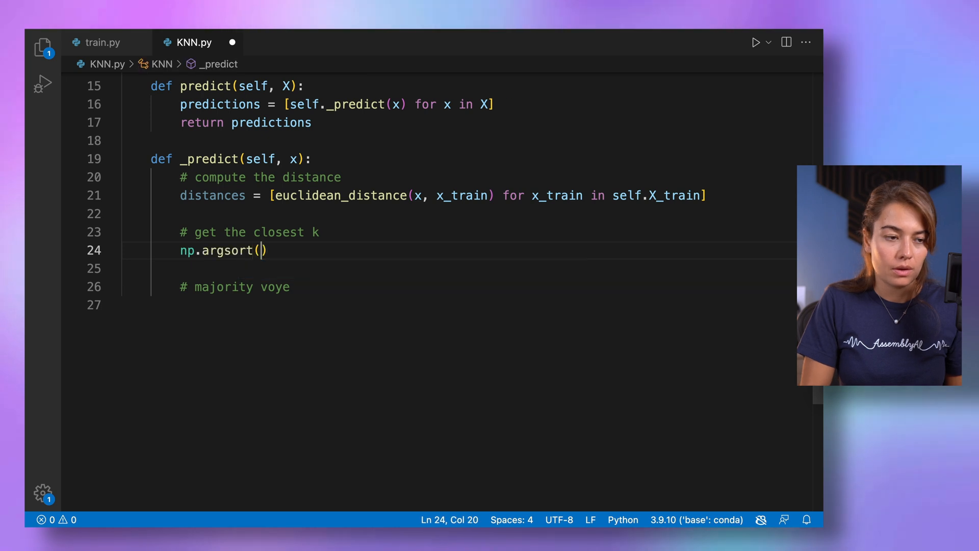
{"action": "double_click", "coordinate": [212, 195]}
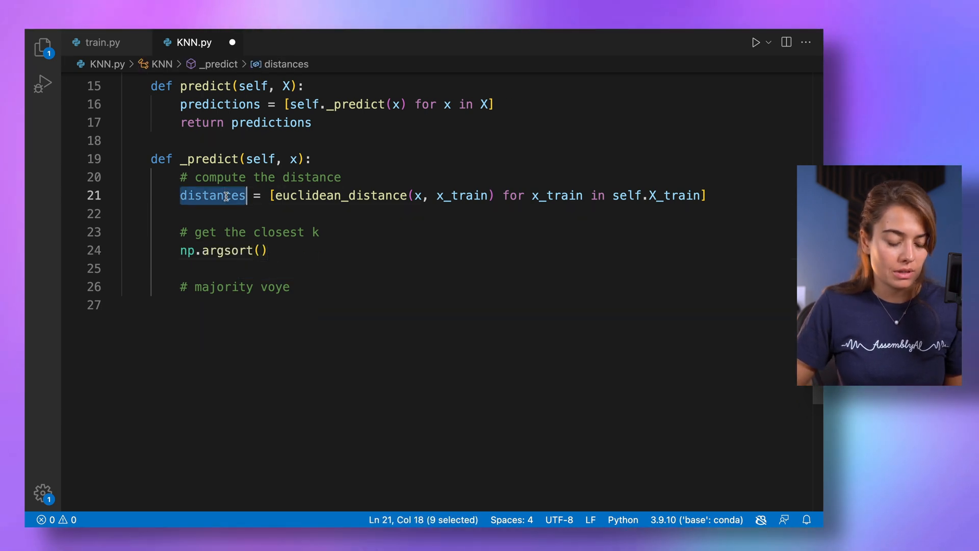
{"action": "type", "text": "distances"}
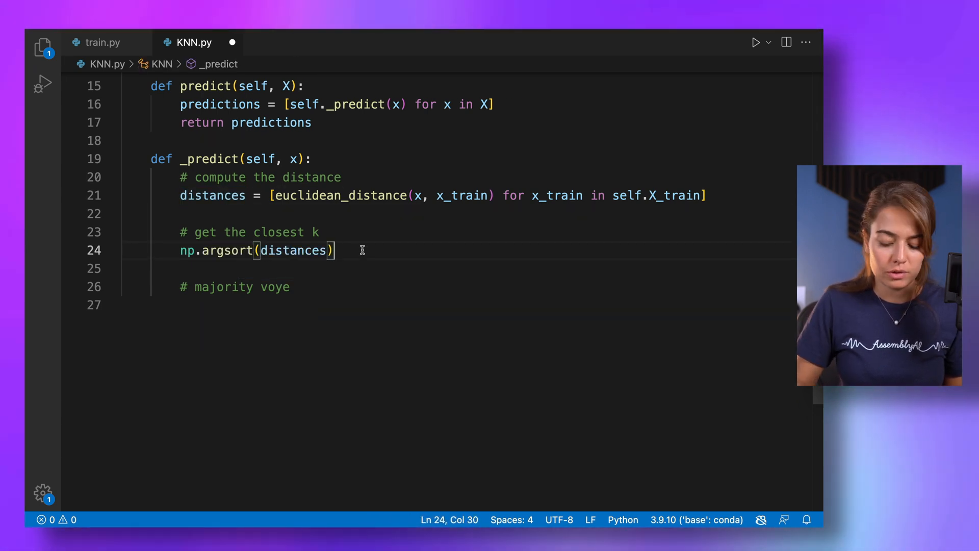
{"action": "type", "text": "[:self.k"}
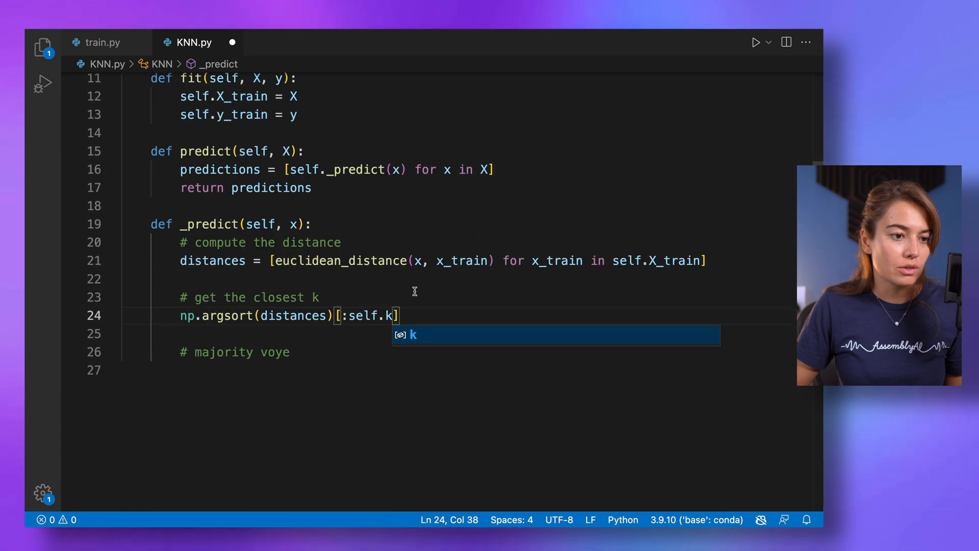
{"action": "left_click", "coordinate": [224, 315]}
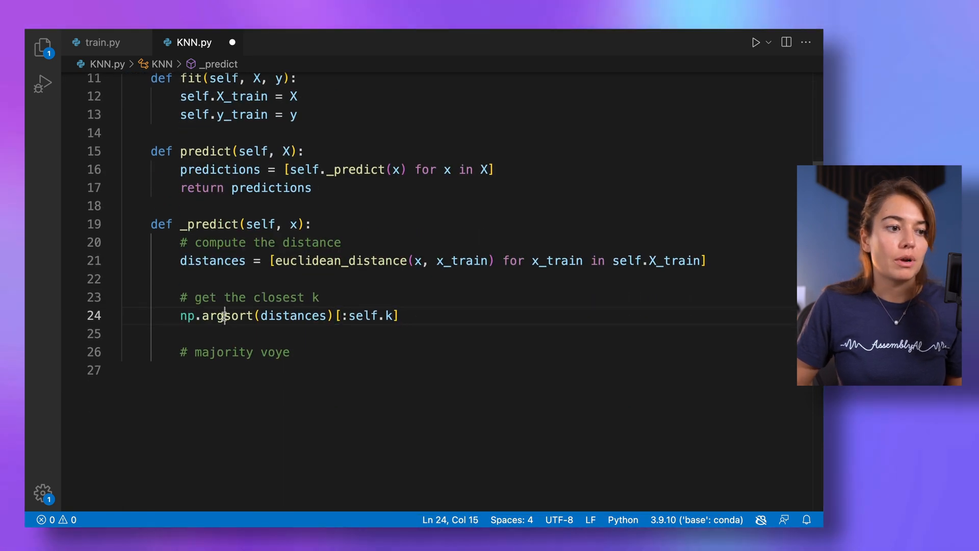
{"action": "double_click", "coordinate": [223, 315]}
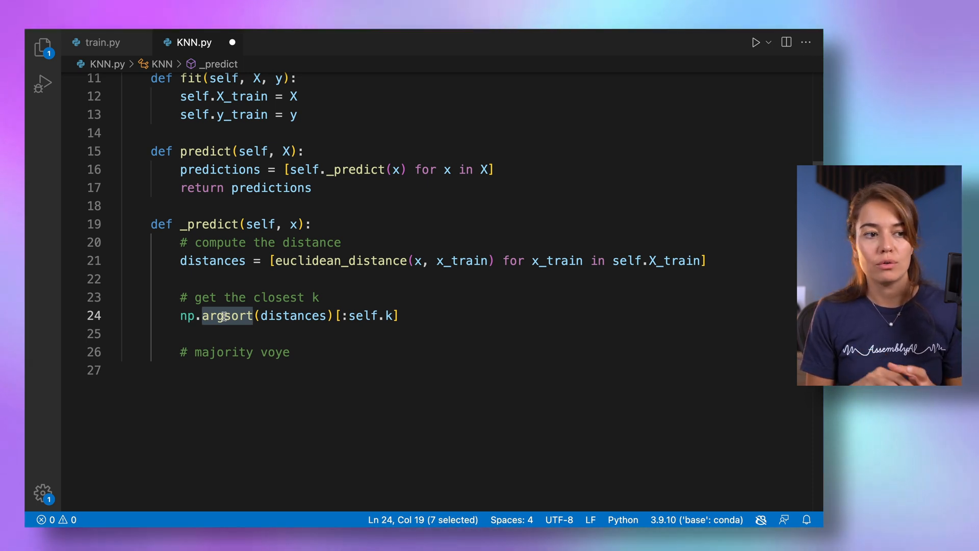
{"action": "double_click", "coordinate": [212, 260]}
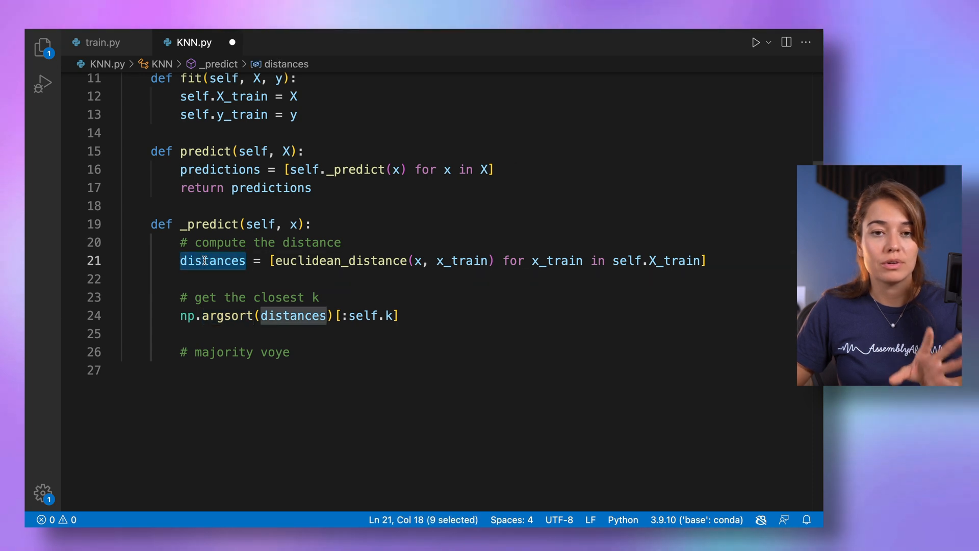
{"action": "mouse_move", "coordinate": [212, 261]}
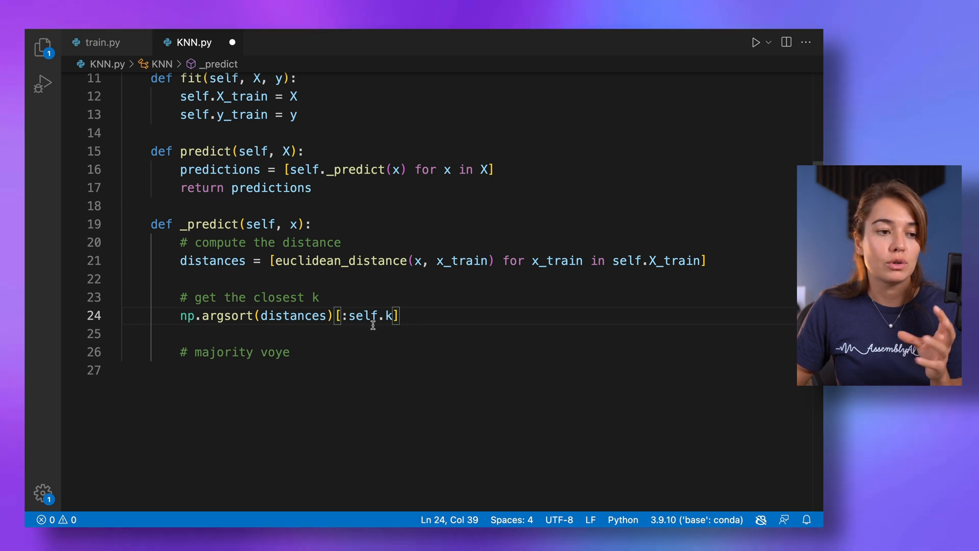
{"action": "mouse_move", "coordinate": [187, 315]}
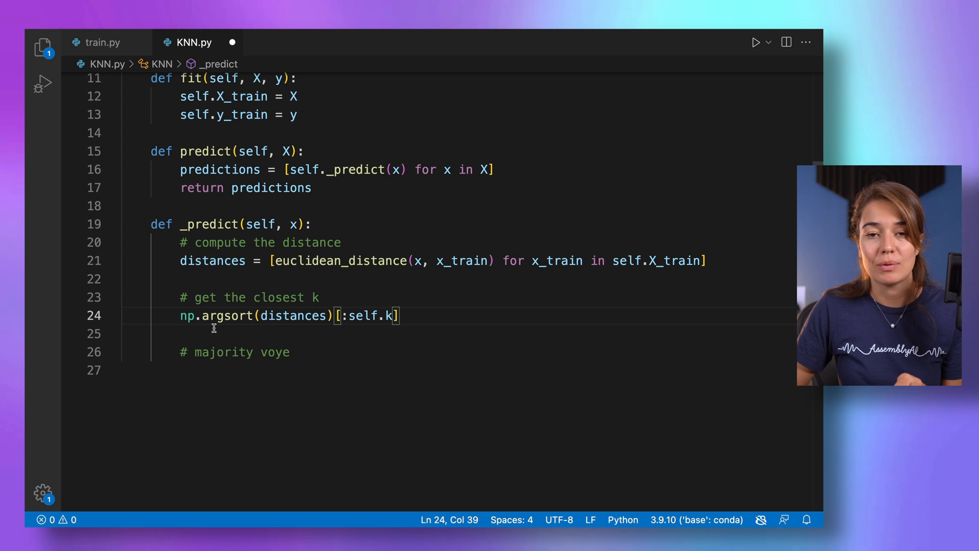
Assign the result to k_indices and write k_nearest_labels = [self.y_train[i] for i in k_indices]
{"action": "type", "text": "k_indices ="}
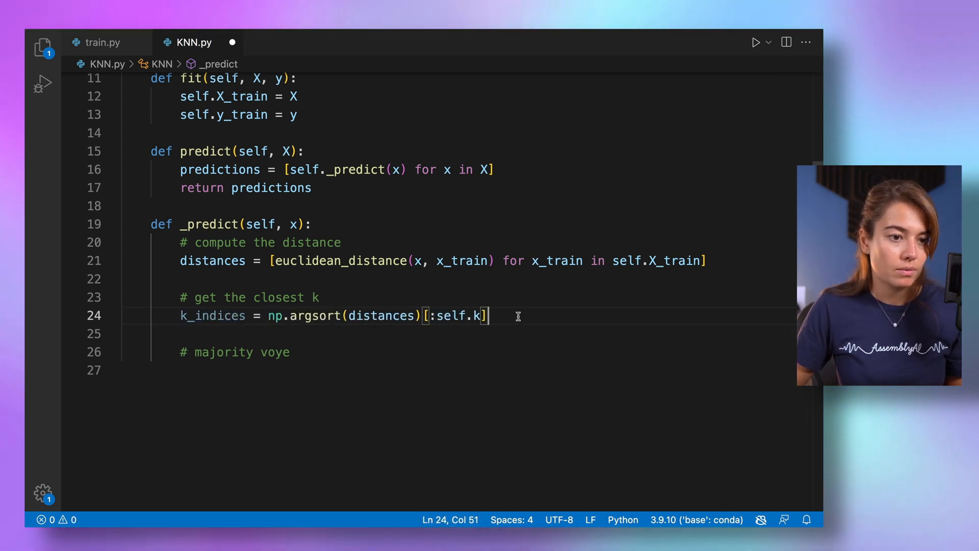
{"action": "type", "text": "k_nearest_labels"}
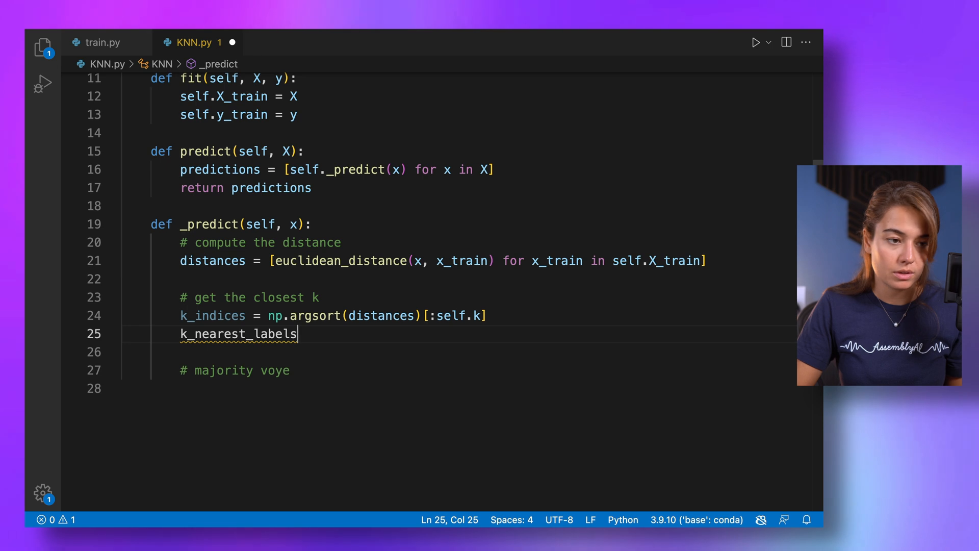
{"action": "type", "text": "= [self.y_tra"}
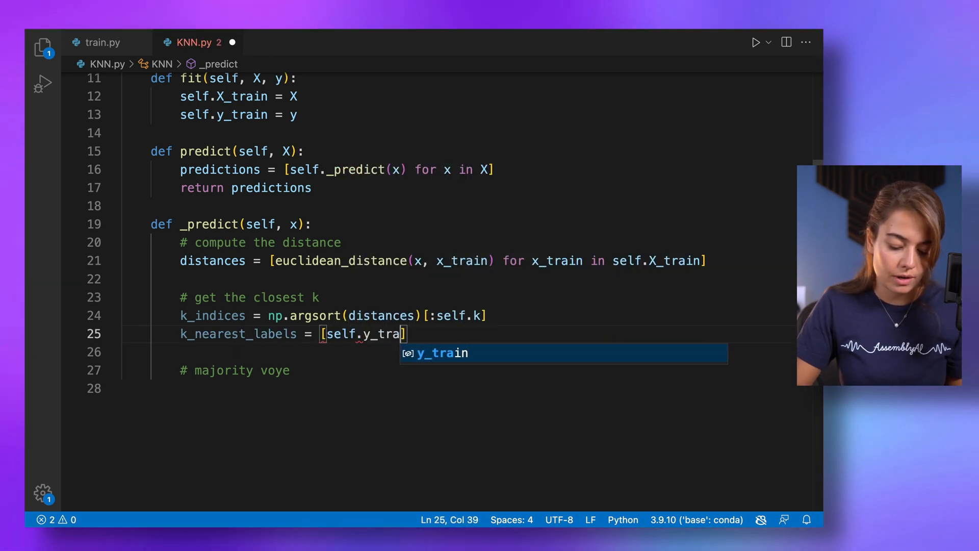
{"action": "type", "text": "in[i"}
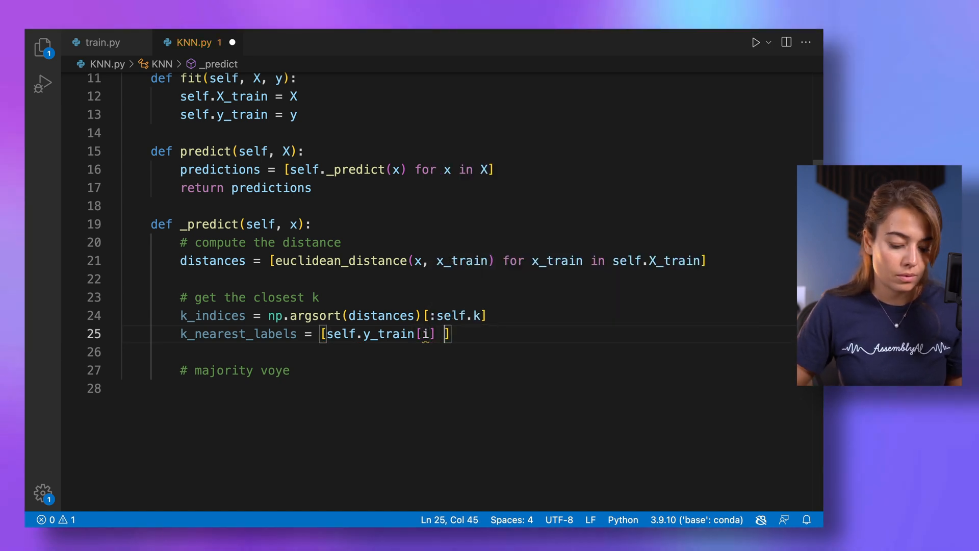
{"action": "type", "text": "for i in"}
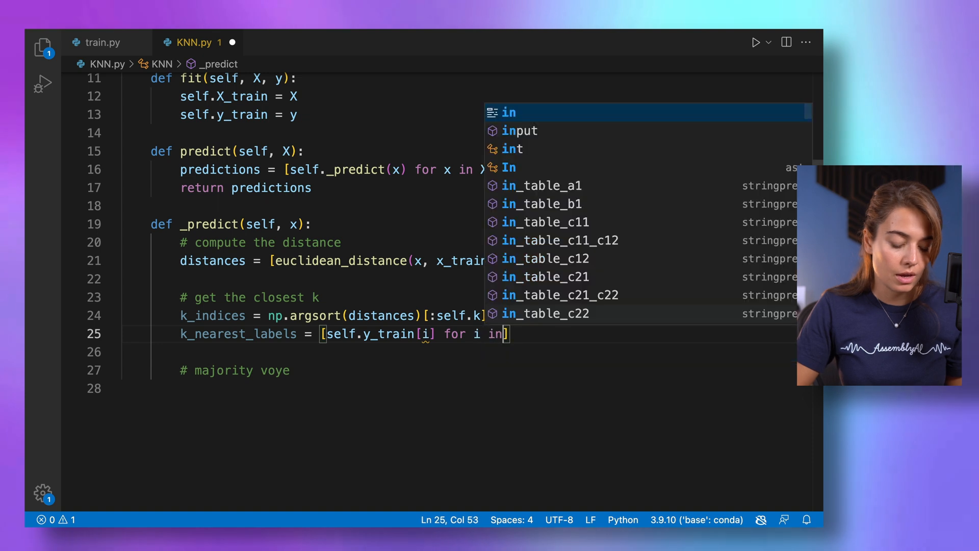
{"action": "type", "text": "k_indi"}
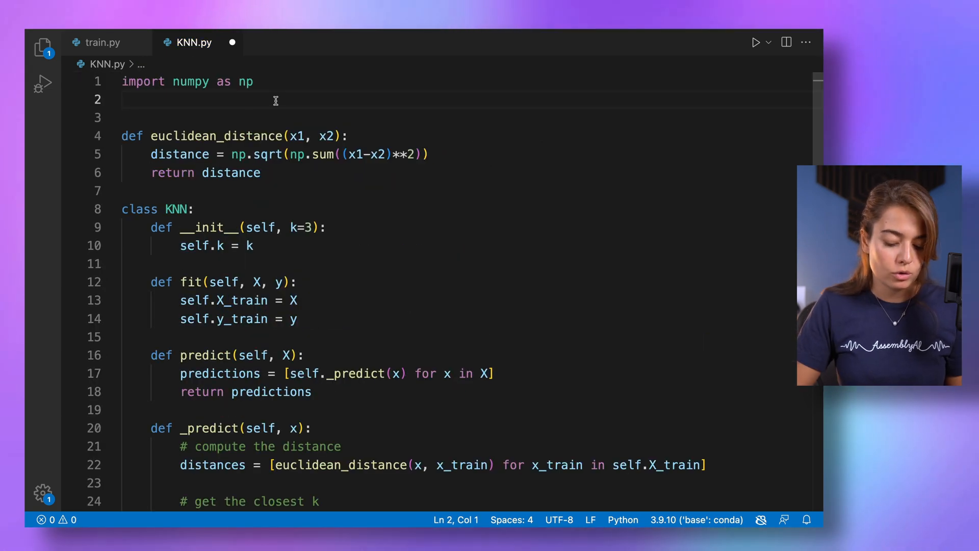
Import Counter from collections and return most_common = Counter(k_nearest_labels).most_common()
{"action": "type", "text": "from coll"}
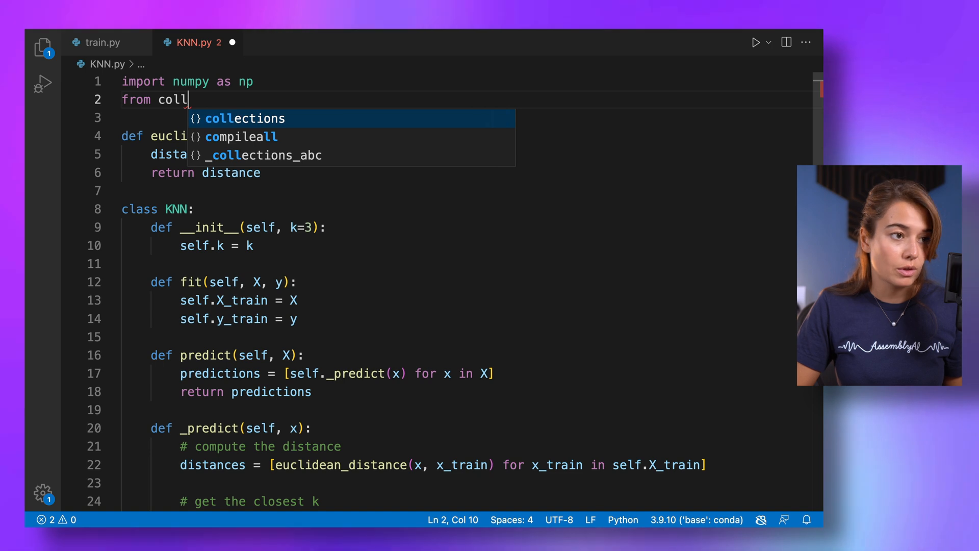
{"action": "type", "text": "ections fr"}
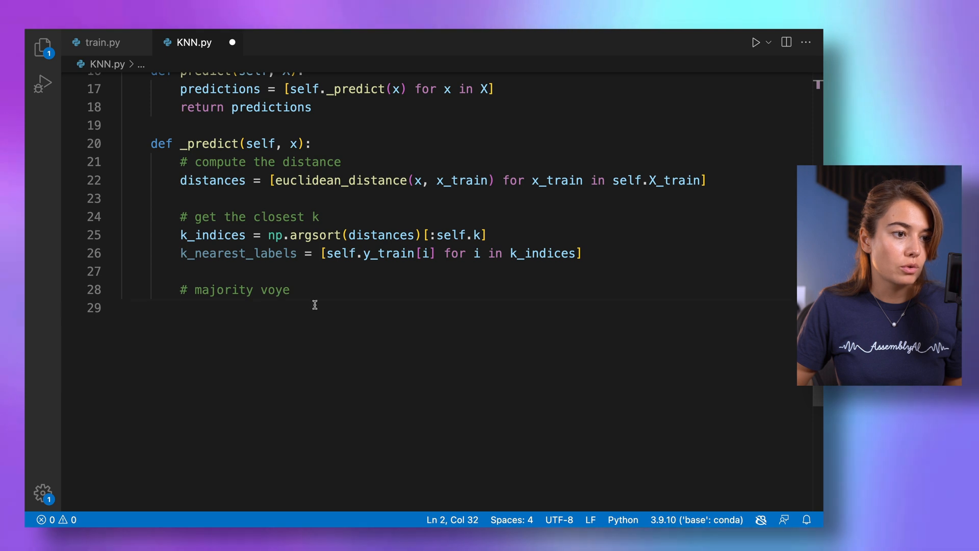
{"action": "type", "text": "Cou"}
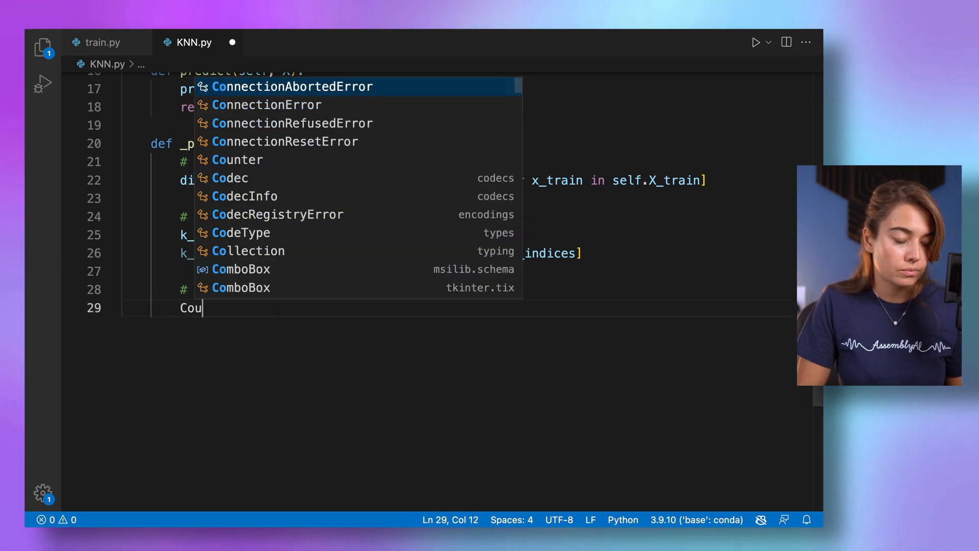
{"action": "type", "text": "Counter("}
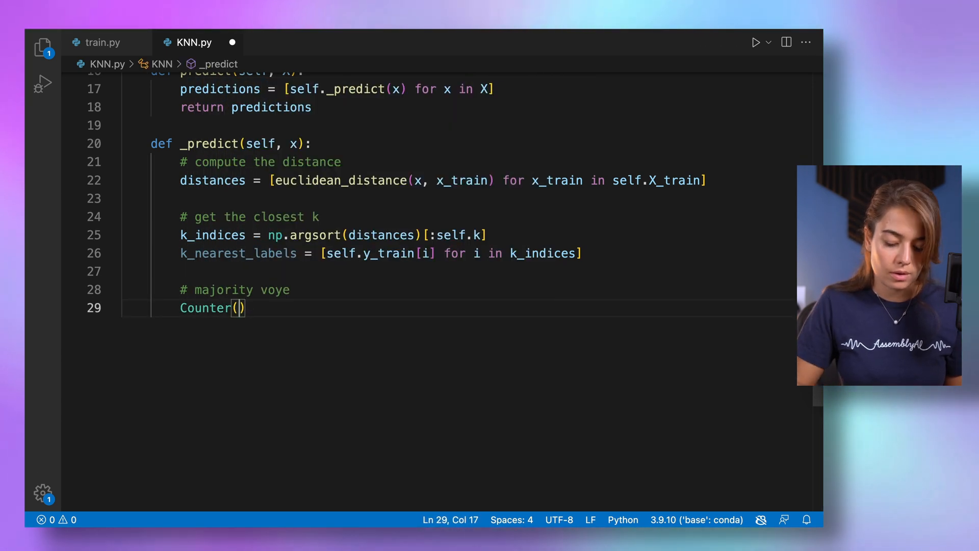
{"action": "type", "text": "k_nearest"}
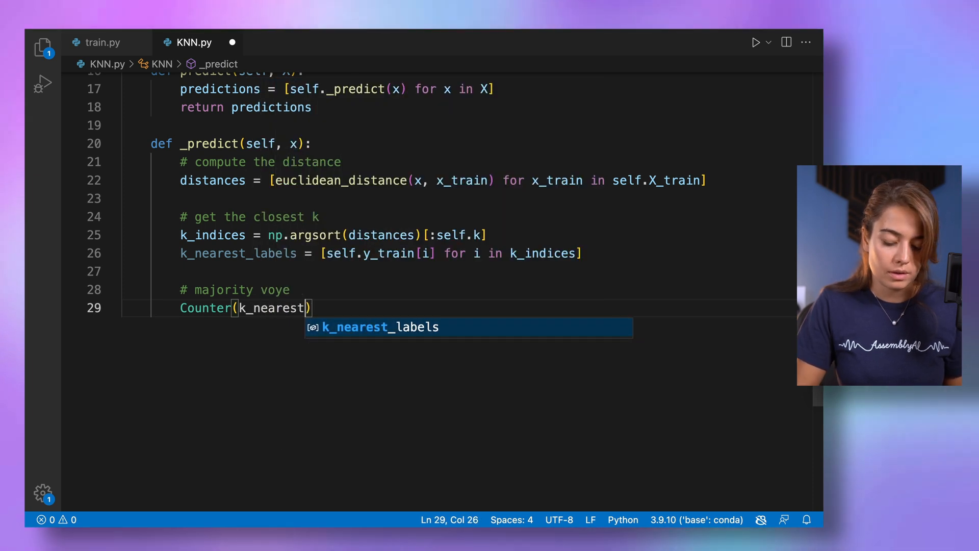
{"action": "key", "text": "Tab"}
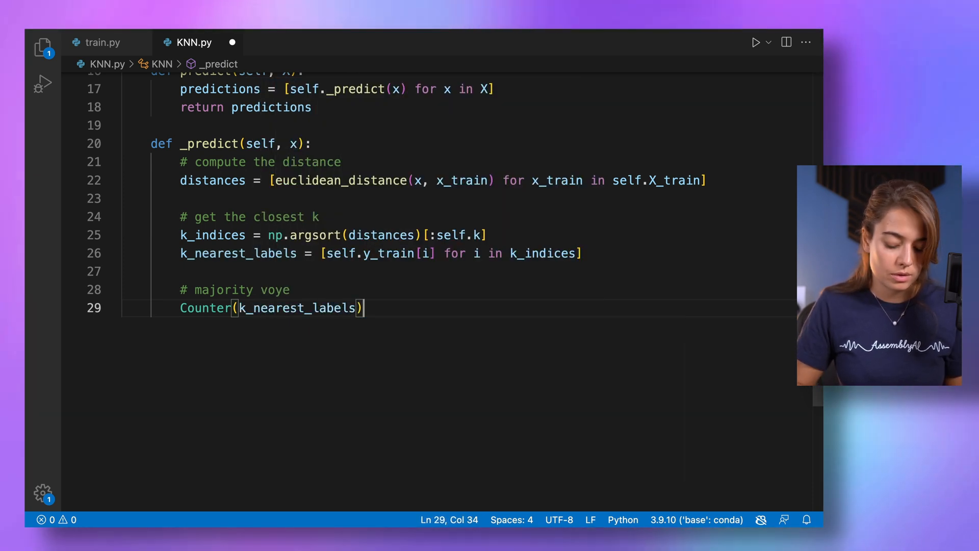
{"action": "type", "text": ".most_common("}
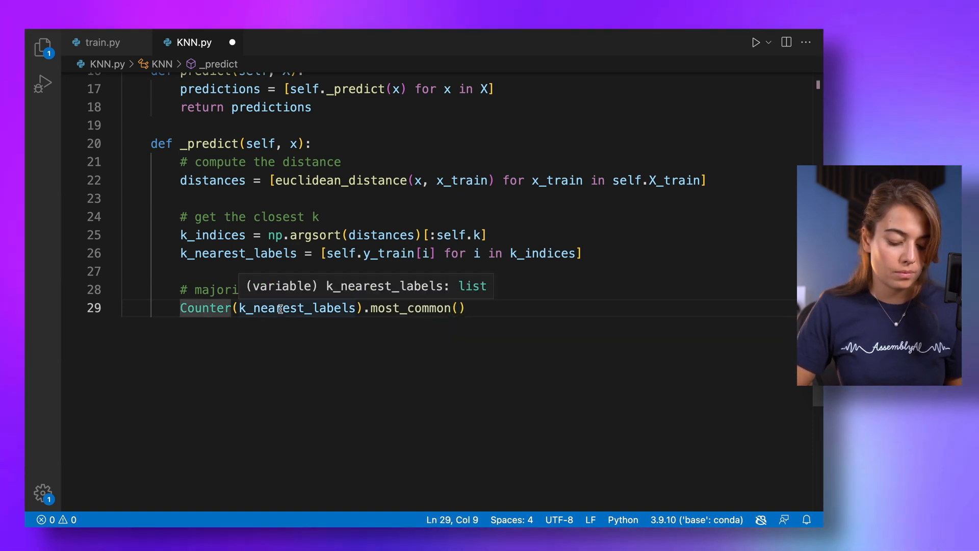
{"action": "type", "text": "most_common ="}
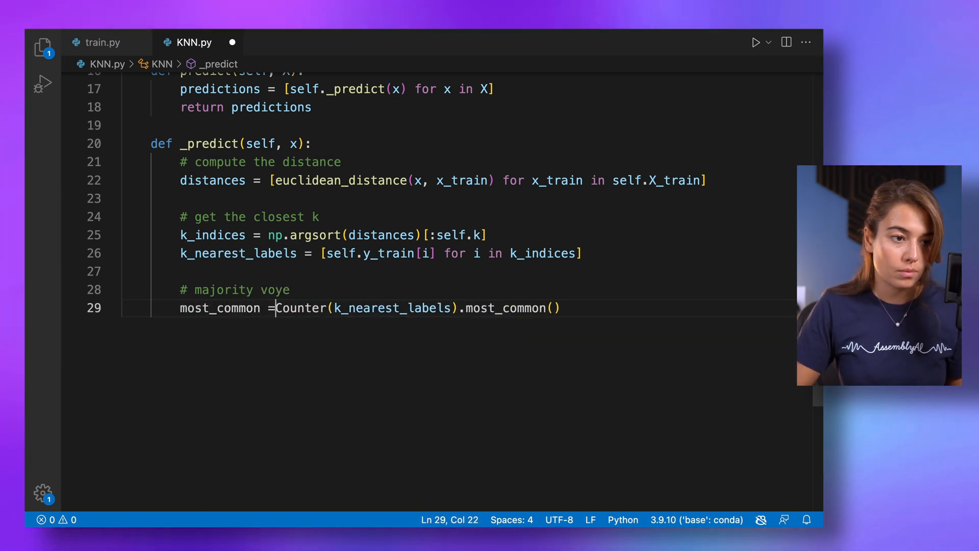
{"action": "type", "text": "return most_common"}
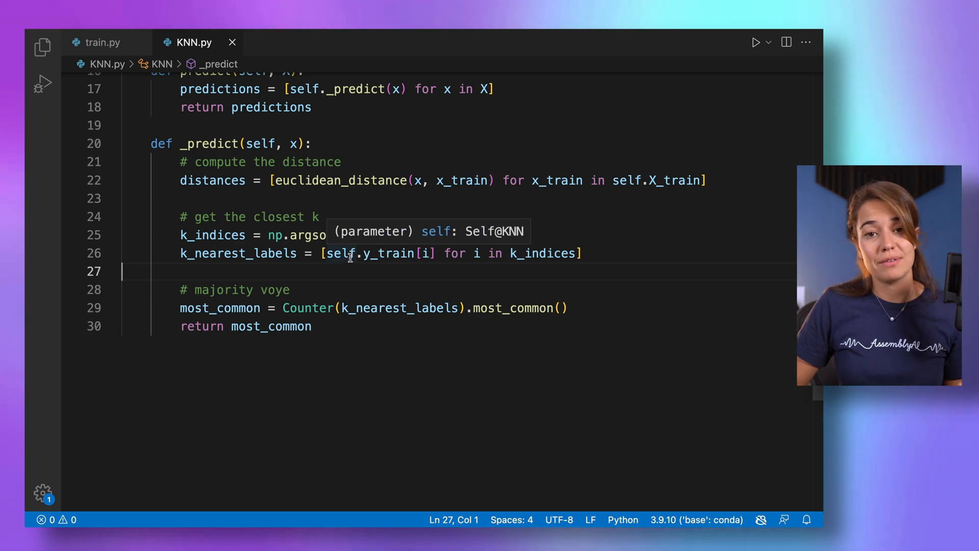
{"action": "left_click", "coordinate": [103, 42]}
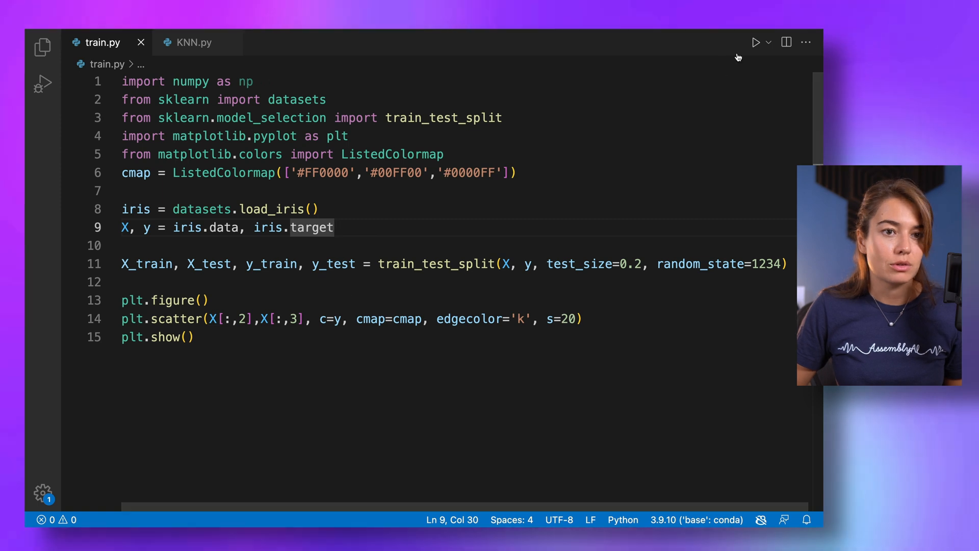
Run train.py to display the iris scatter plot with three colored classes
{"action": "left_click", "coordinate": [755, 42]}
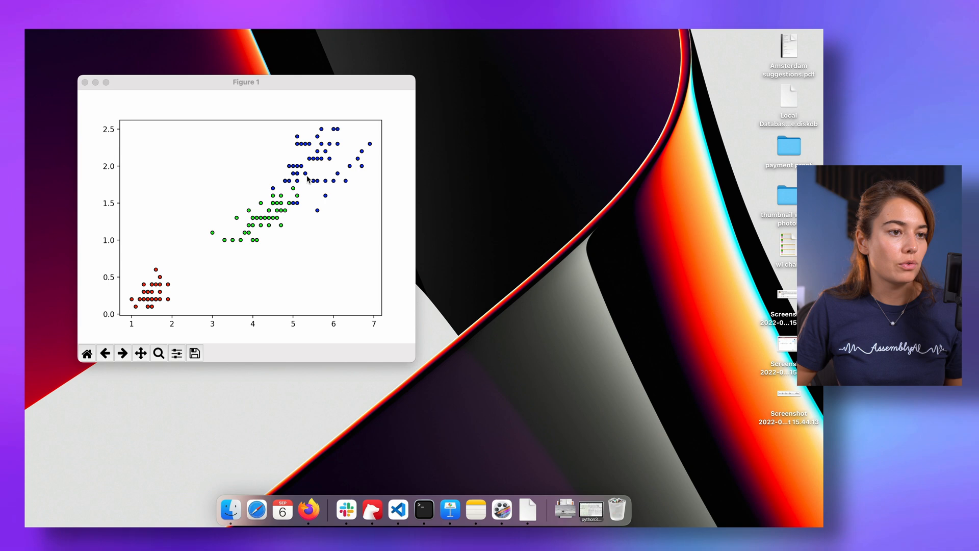
{"action": "mouse_move", "coordinate": [278, 286]}
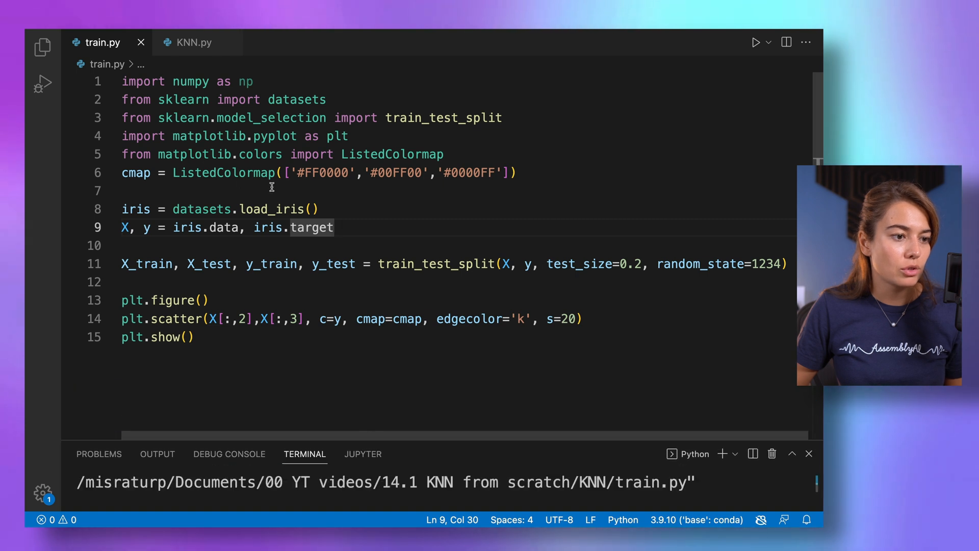
Import KNN in train.py and create the classifier clf = KNN(k=5)
{"action": "type", "text": "c"}
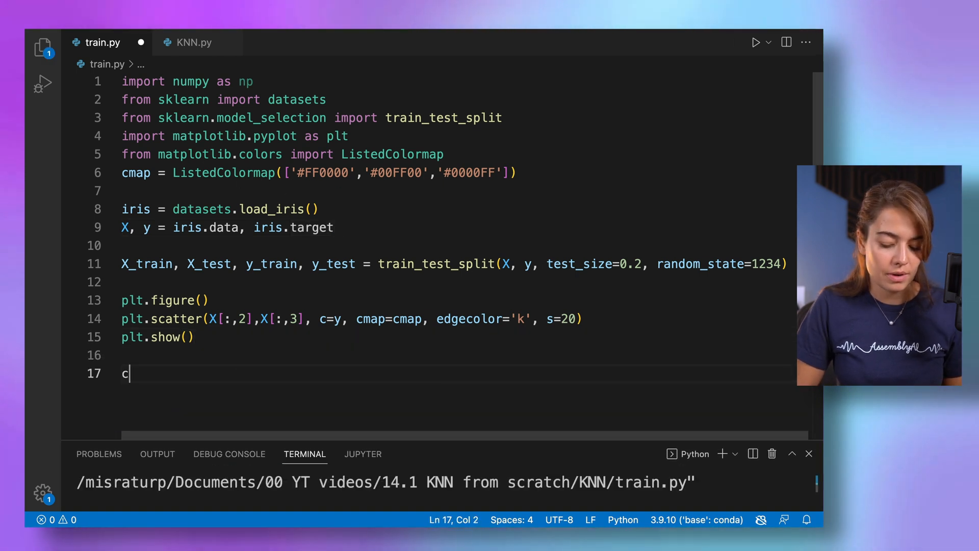
{"action": "type", "text": "lf"}
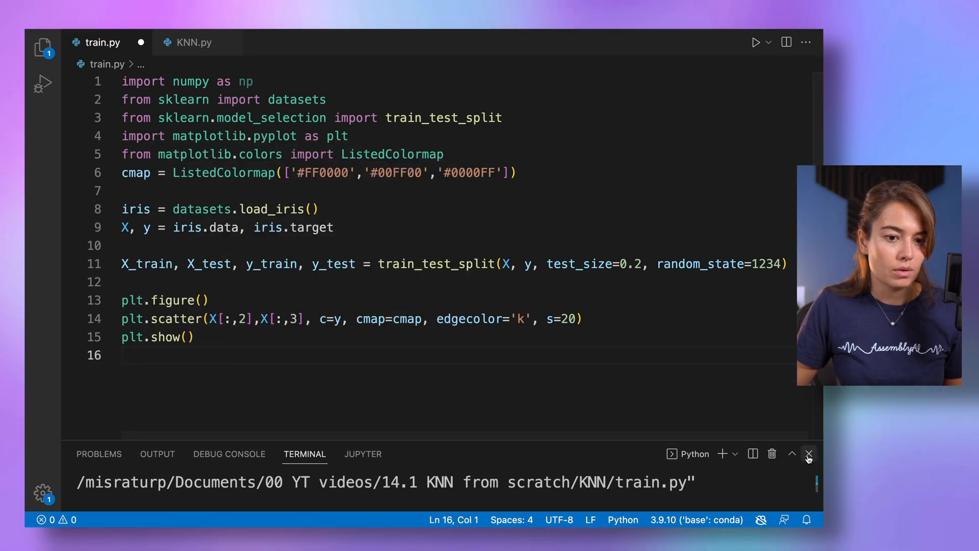
{"action": "type", "text": "clf"}
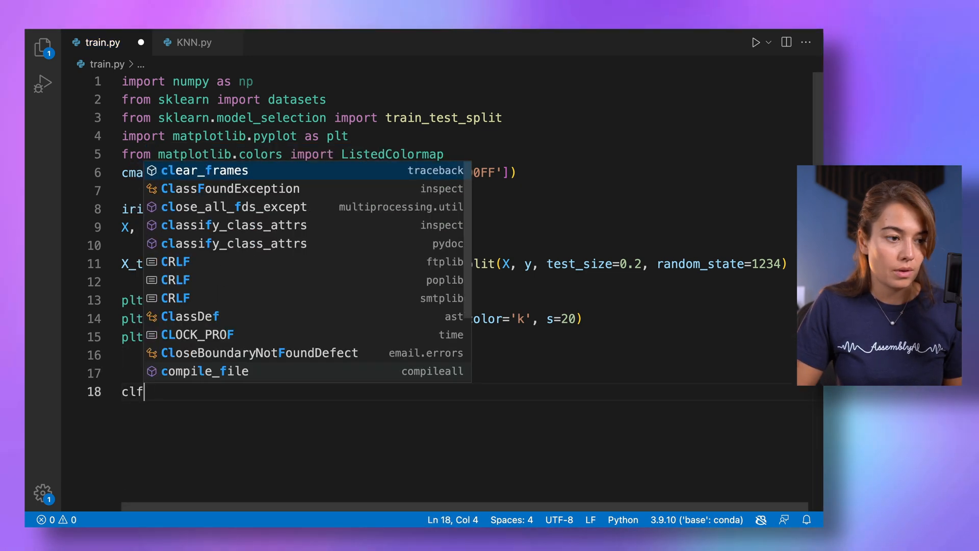
{"action": "type", "text": "= KNN"}
{"action": "type", "text": "from KNN"}
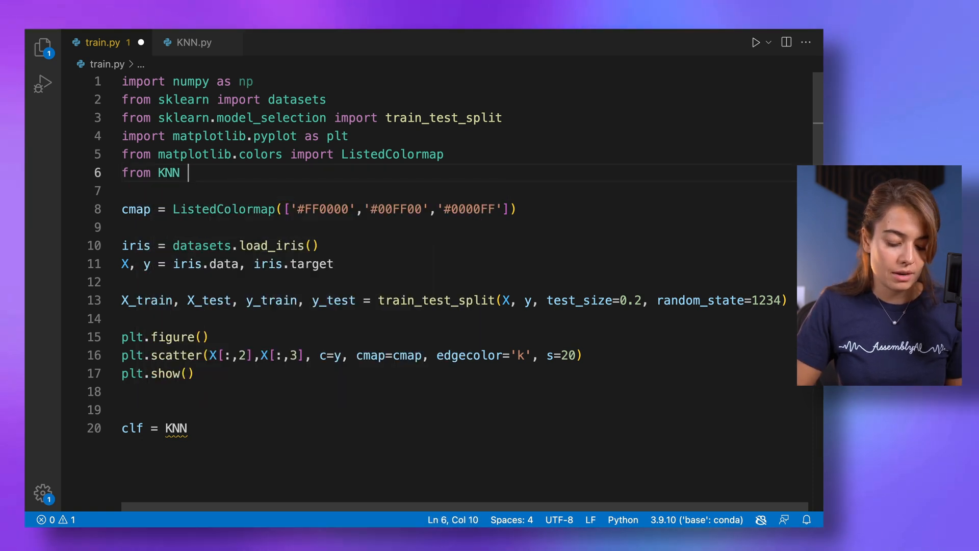
{"action": "type", "text": "import KNN"}
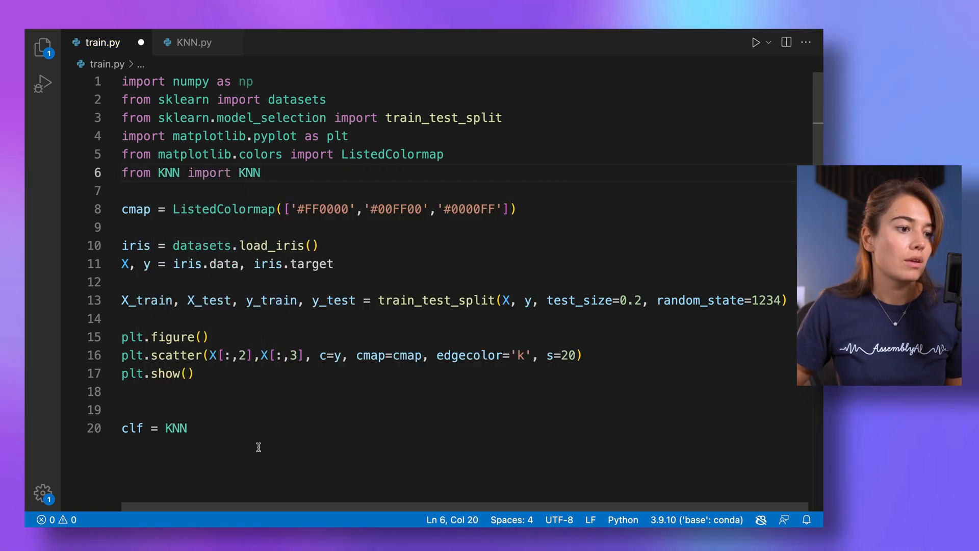
{"action": "type", "text": "()"}
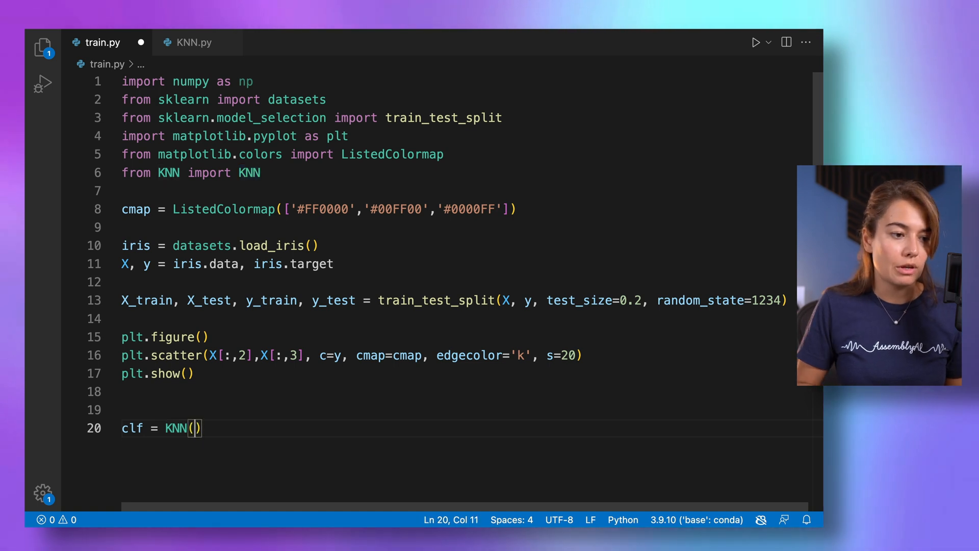
{"action": "type", "text": "k"}
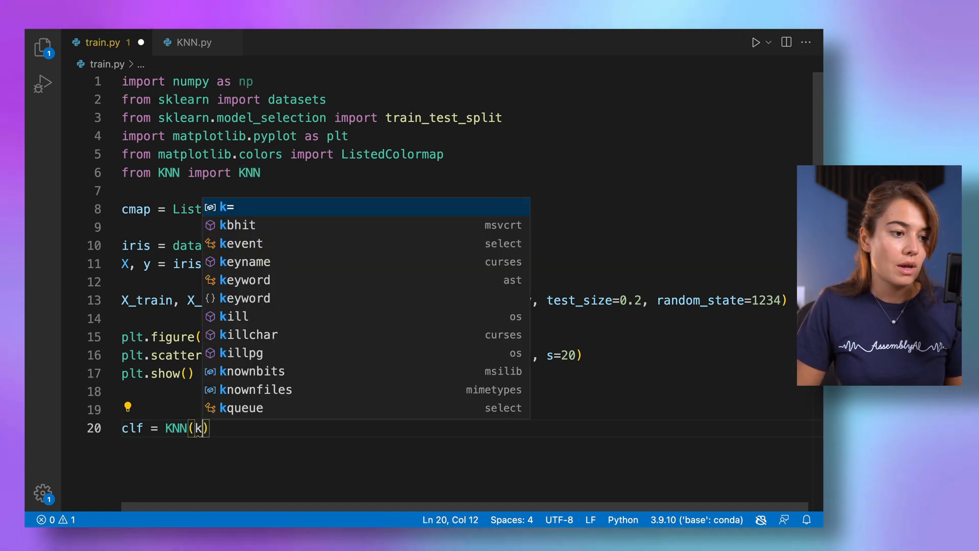
{"action": "type", "text": "=5"}
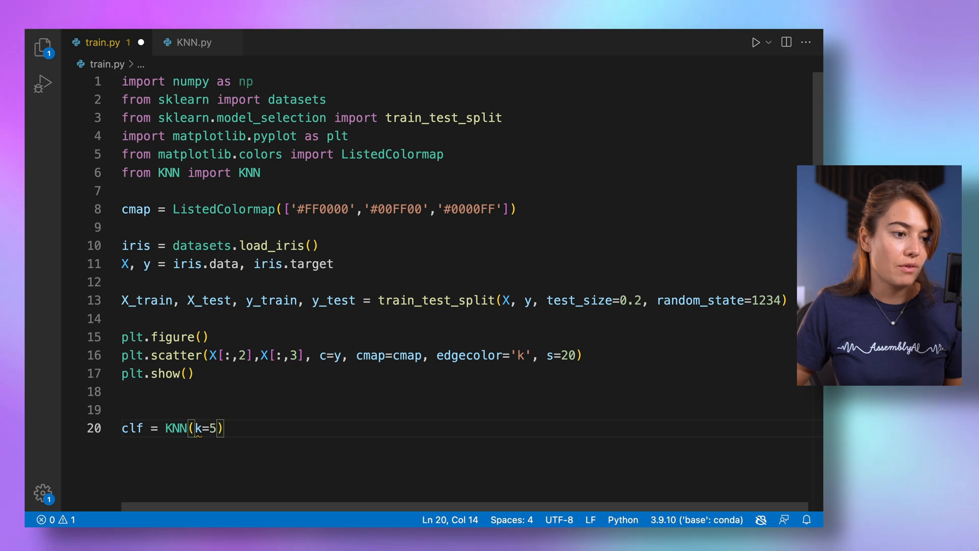
Fit clf on X_train, y_train and store predictions = clf.predict(X_test)
{"action": "type", "text": "clf."}
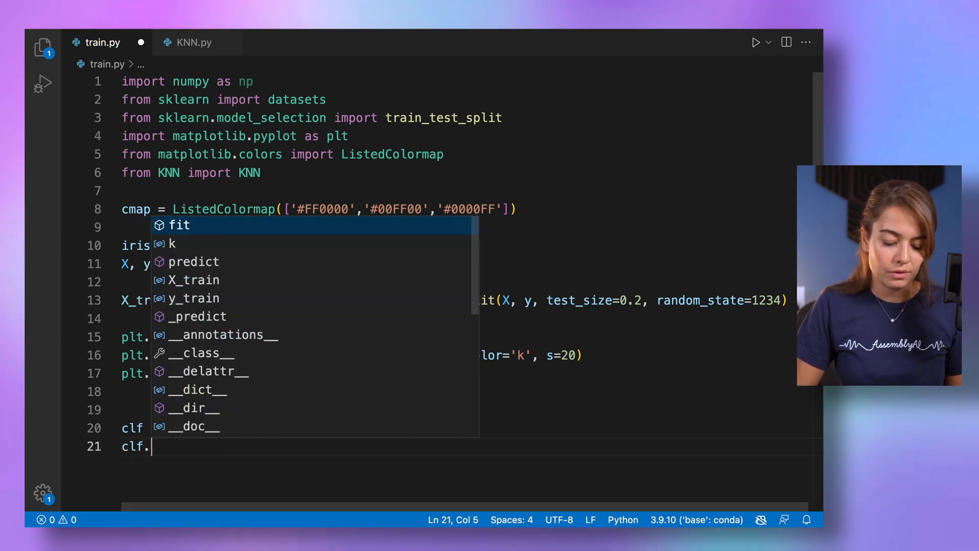
{"action": "type", "text": "fit(X_train, y_train"}
{"action": "type", "text": "\\"}
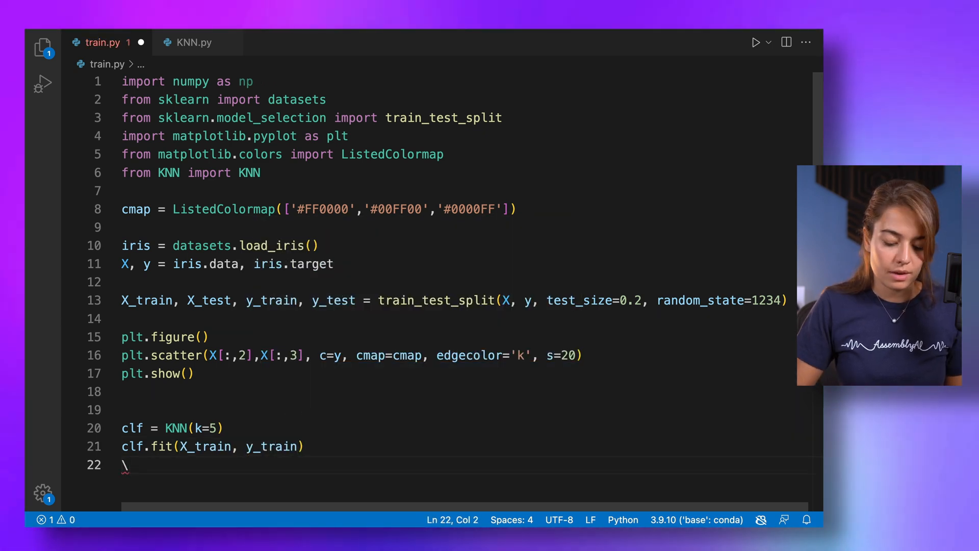
{"action": "type", "text": "clf.predict"}
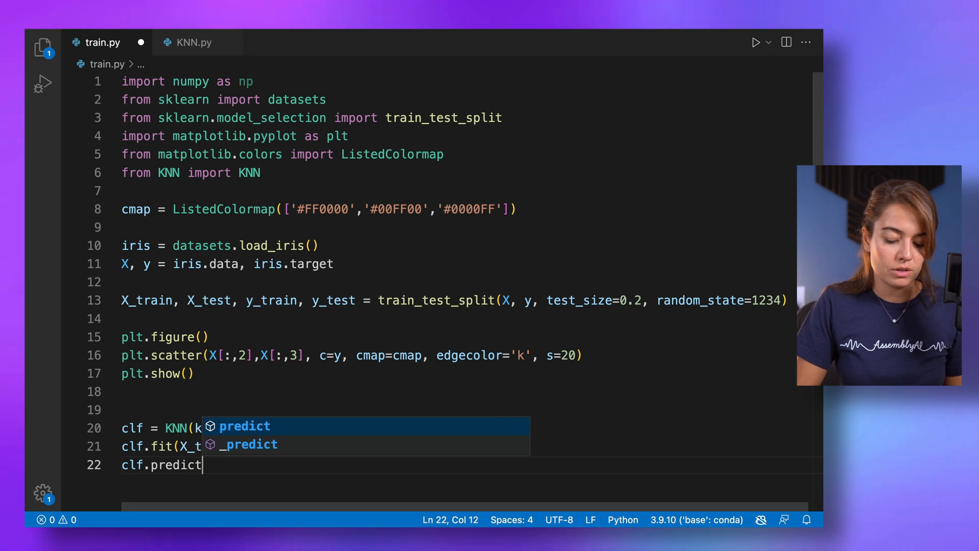
{"action": "type", "text": "()"}
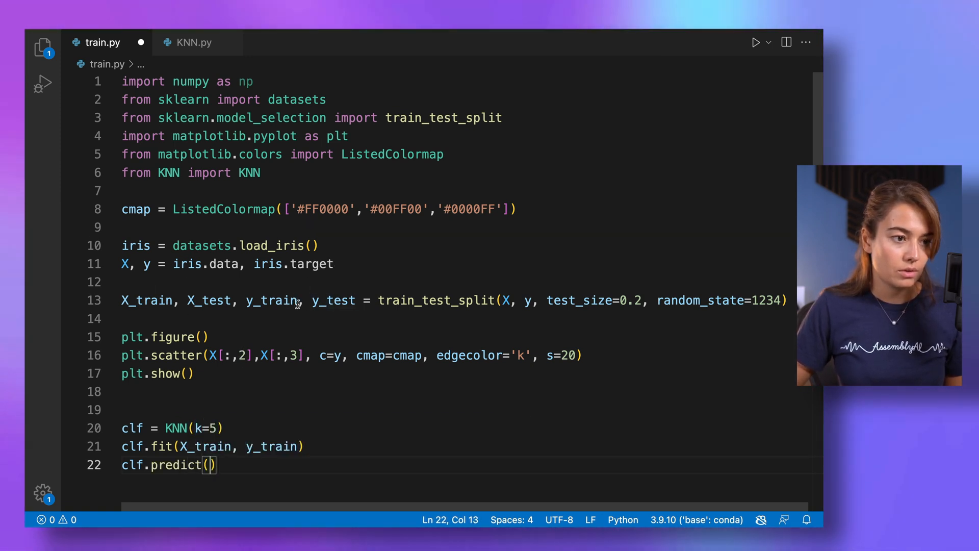
{"action": "type", "text": "X_test"}
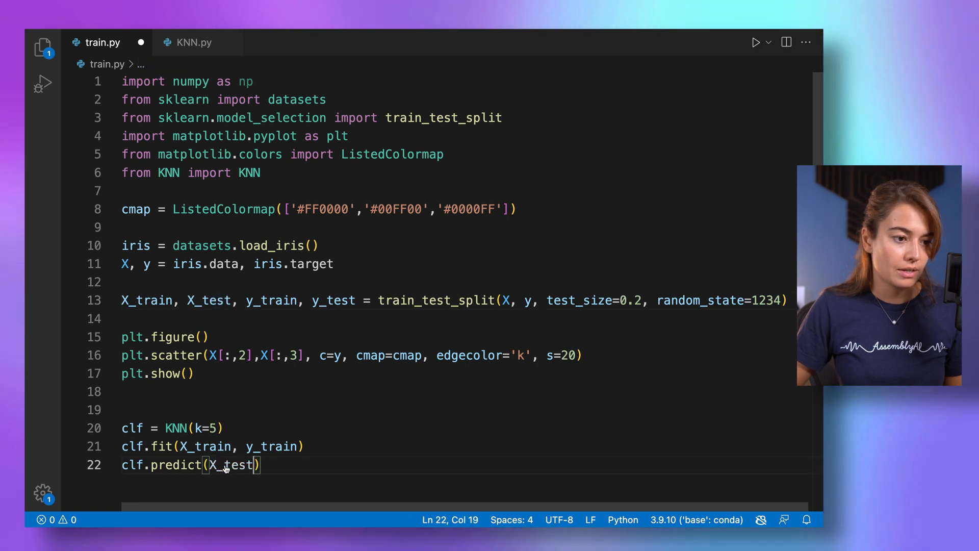
{"action": "type", "text": "predict"}
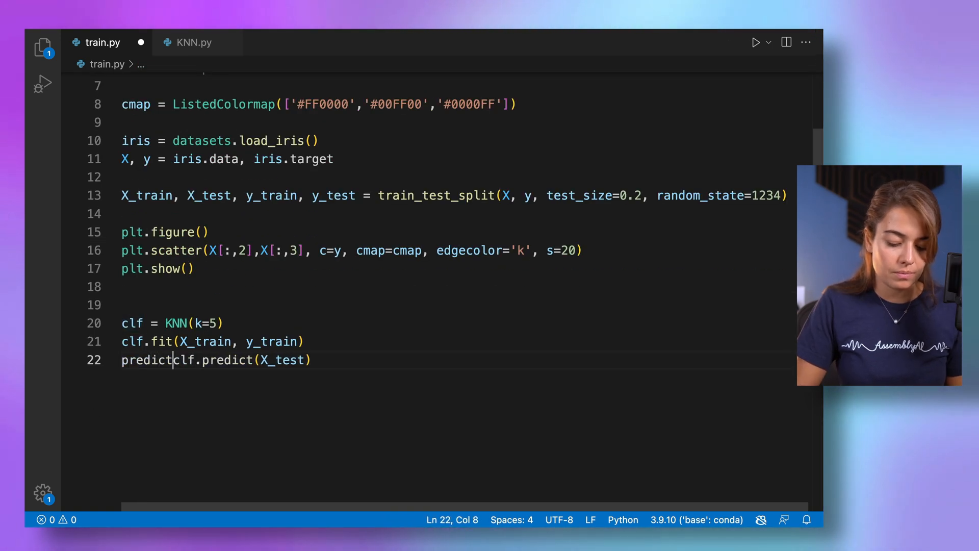
{"action": "type", "text": "ions ="}
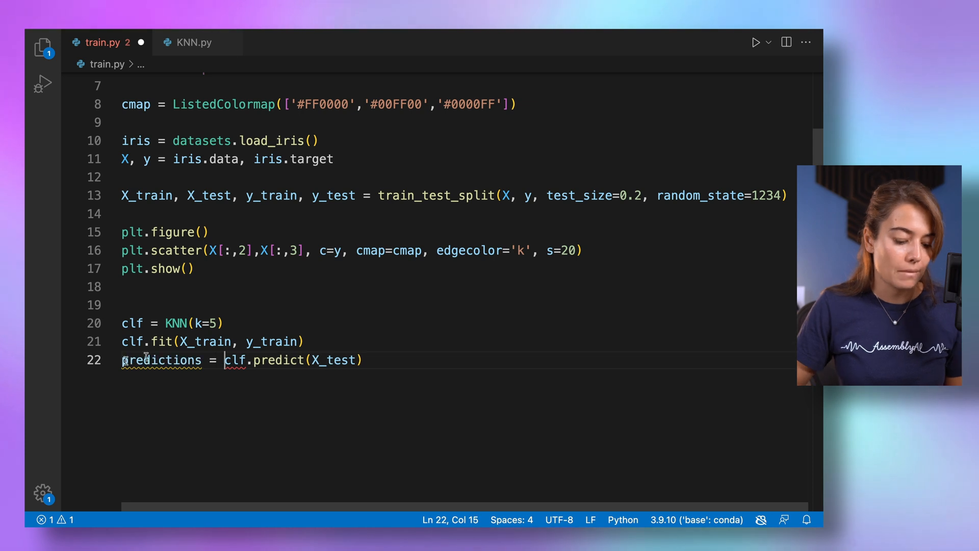
{"action": "key", "text": "enter"}
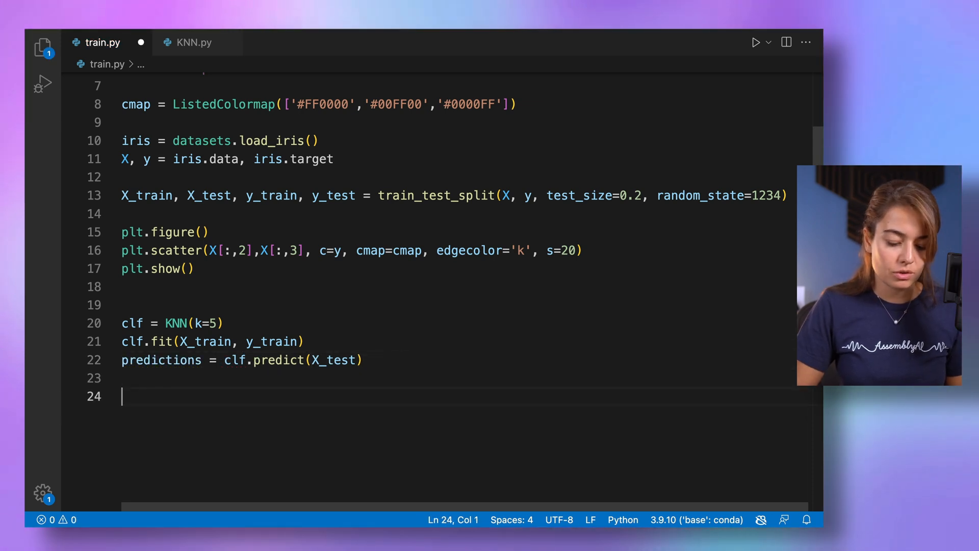
Add print(predictions), run train.py, and select the first tuples in the terminal output
{"action": "type", "text": "print(pr"}
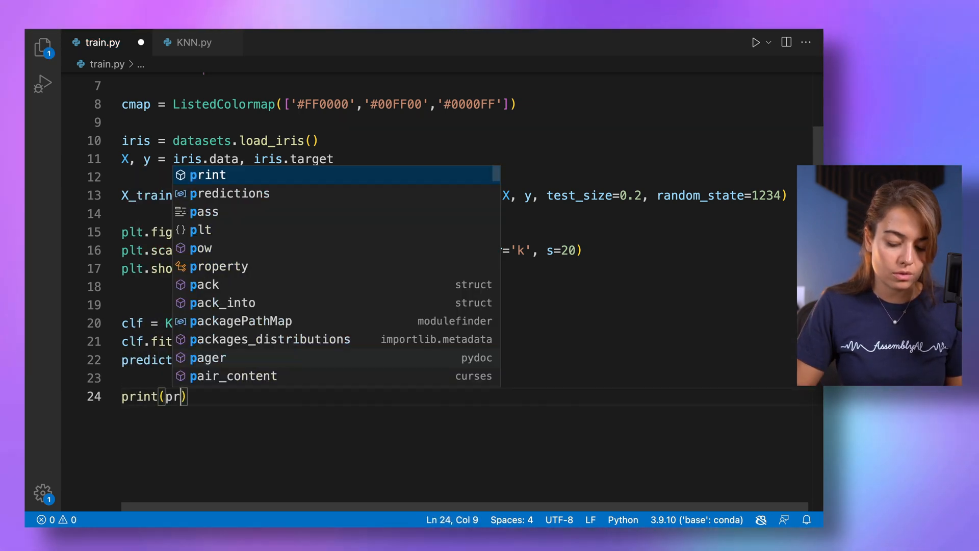
{"action": "type", "text": "edictions"}
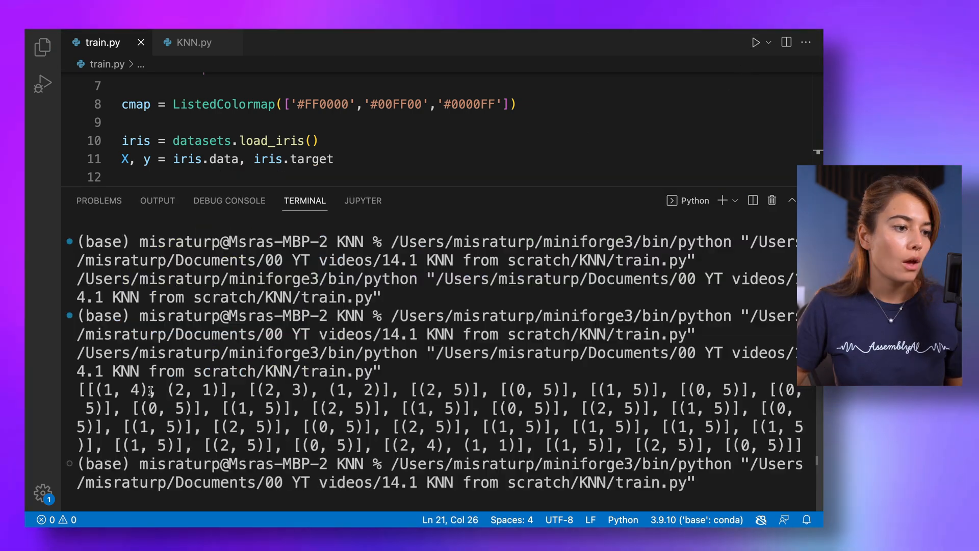
{"action": "left_click_drag", "start_coordinate": [77, 389], "coordinate": [387, 390]}
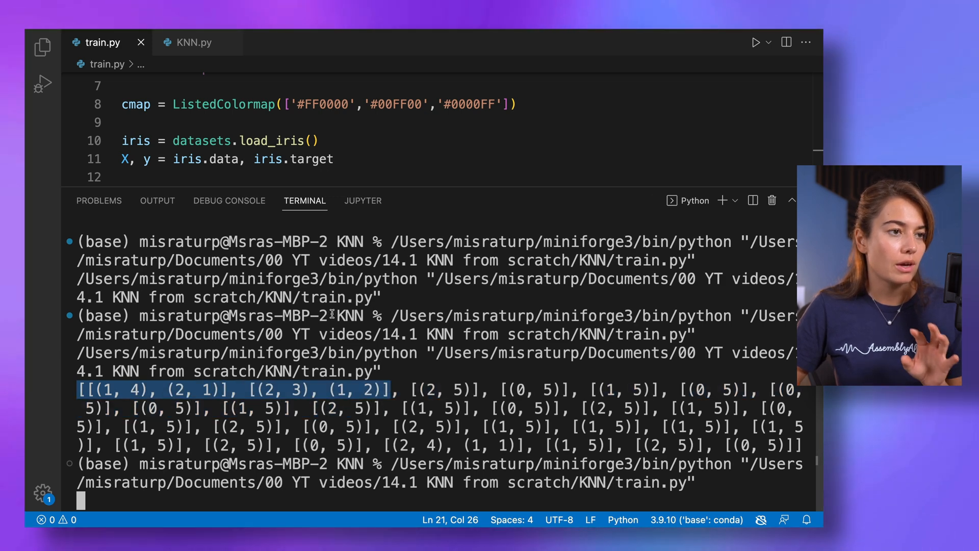
In KNN.py's _predict, change the return to most_common[0][0]
{"action": "left_click", "coordinate": [193, 42]}
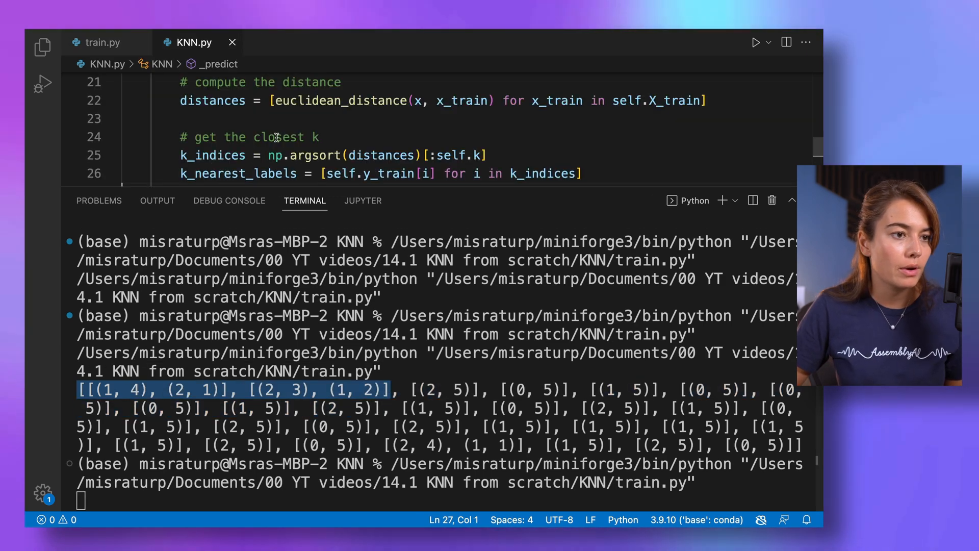
{"action": "scroll", "scroll_direction": "down", "scroll_amount": 3}
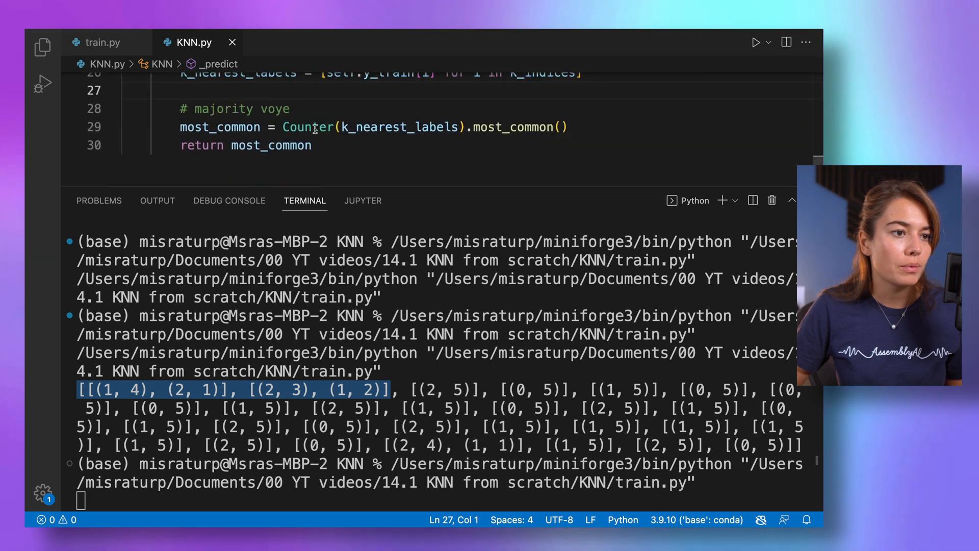
{"action": "double_click", "coordinate": [516, 127]}
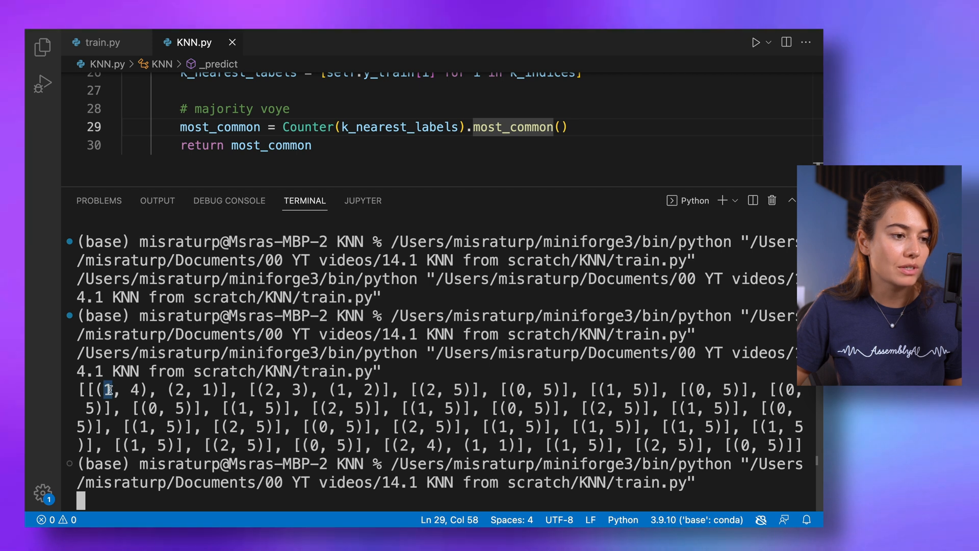
{"action": "mouse_move", "coordinate": [334, 148]}
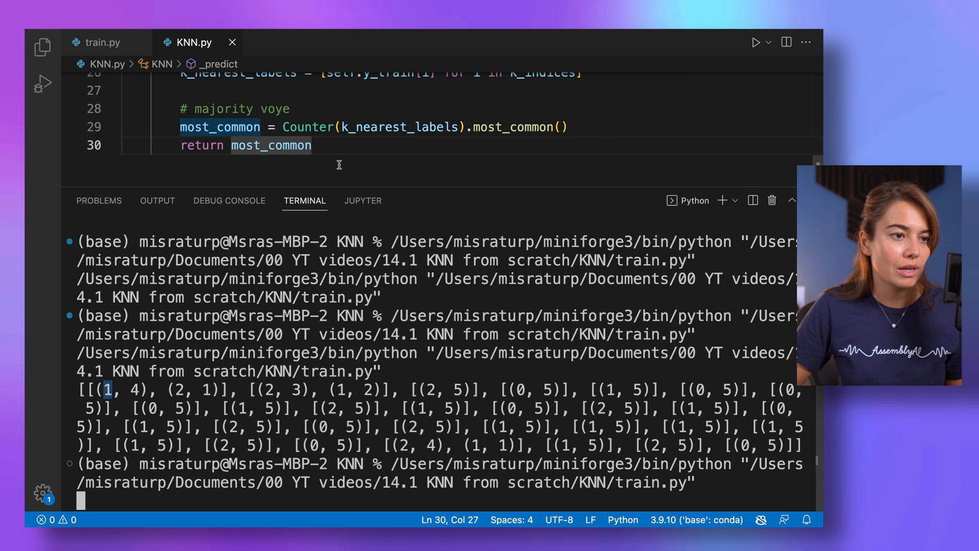
{"action": "type", "text": "[]"}
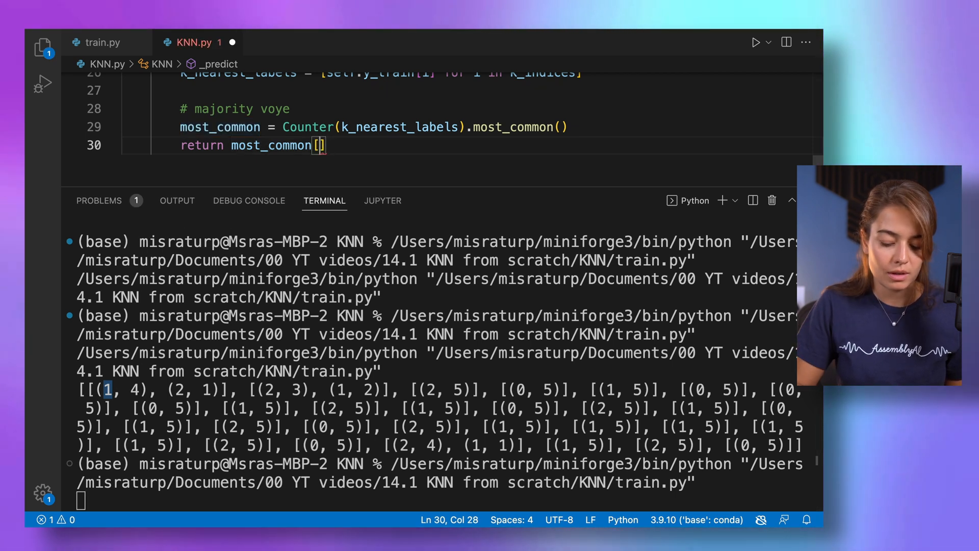
{"action": "type", "text": "0"}
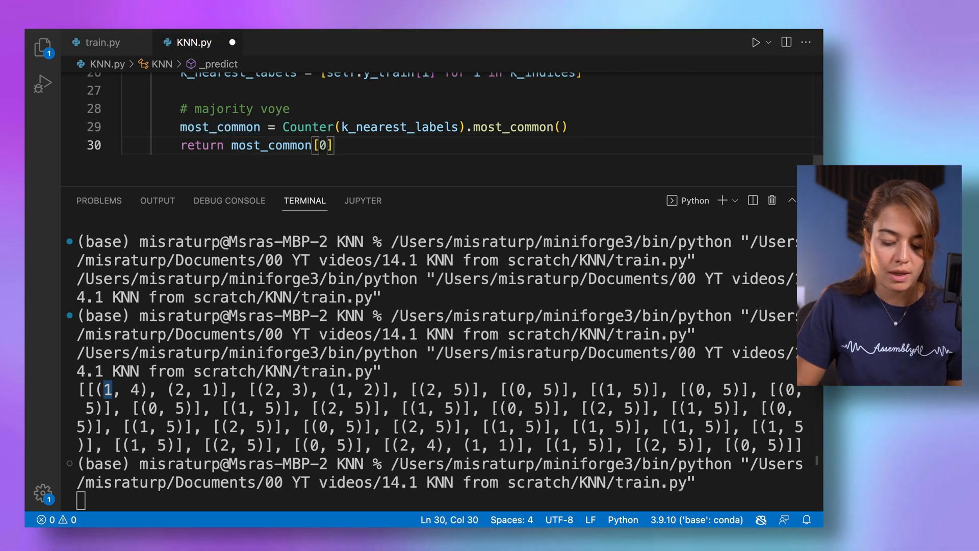
{"action": "type", "text": "[0]"}
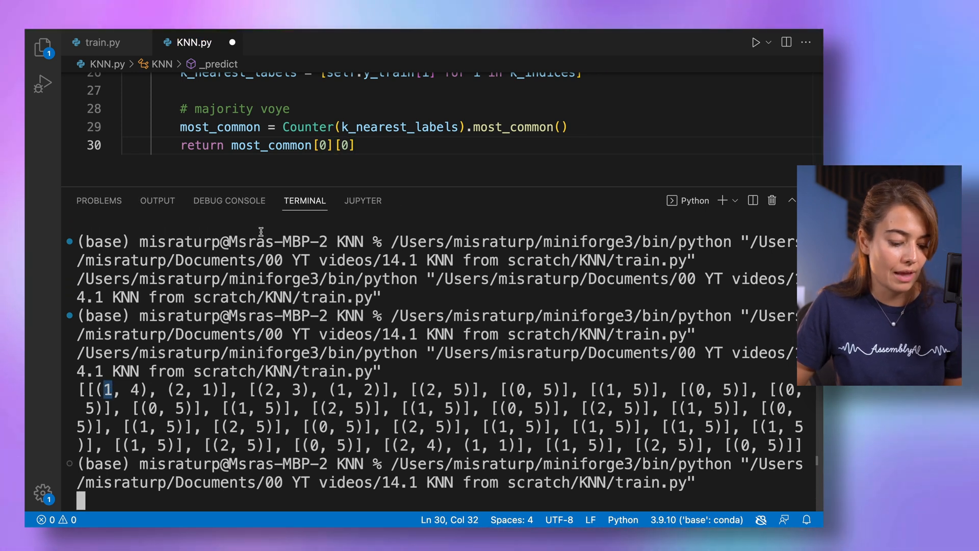
{"action": "double_click", "coordinate": [219, 127]}
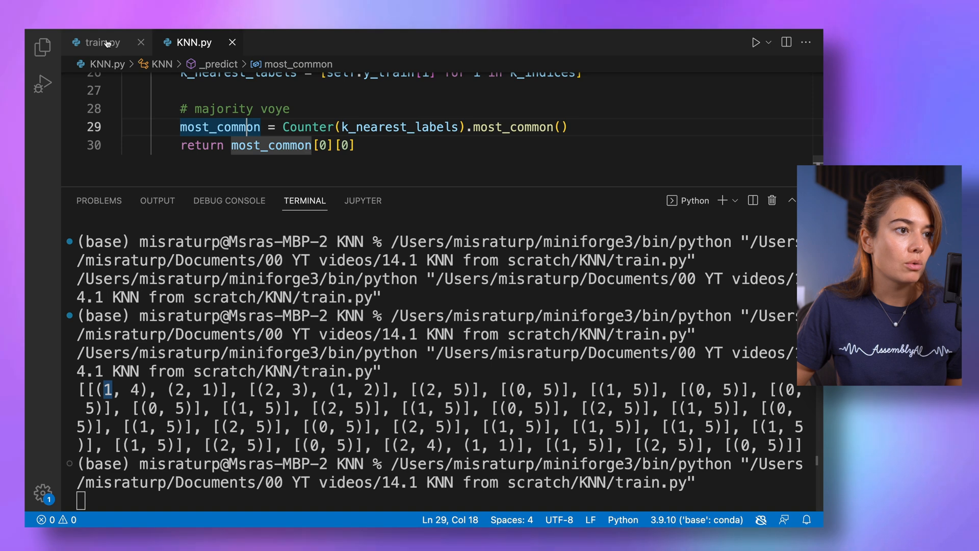
Return to train.py and rerun it to see flat predicted labels
{"action": "left_click", "coordinate": [101, 42]}
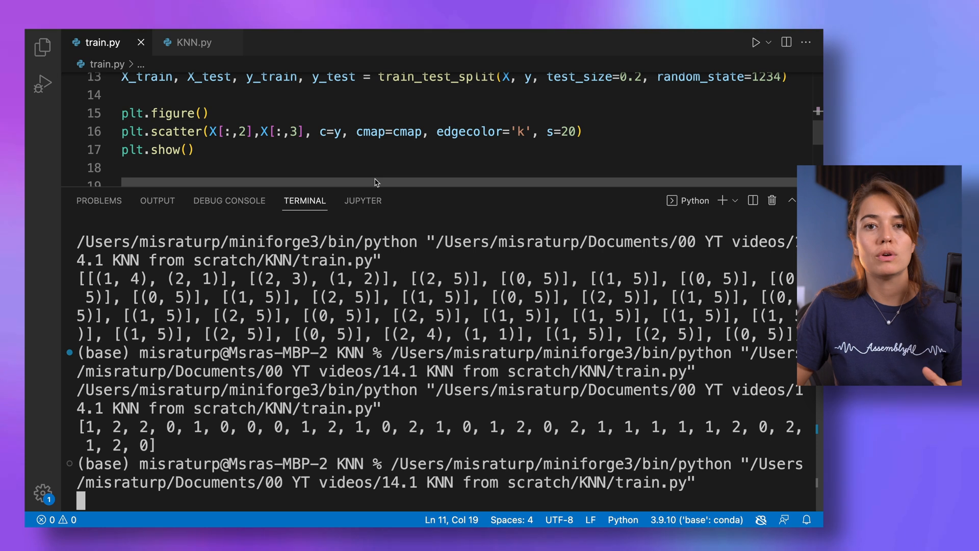
{"action": "mouse_move", "coordinate": [381, 184]}
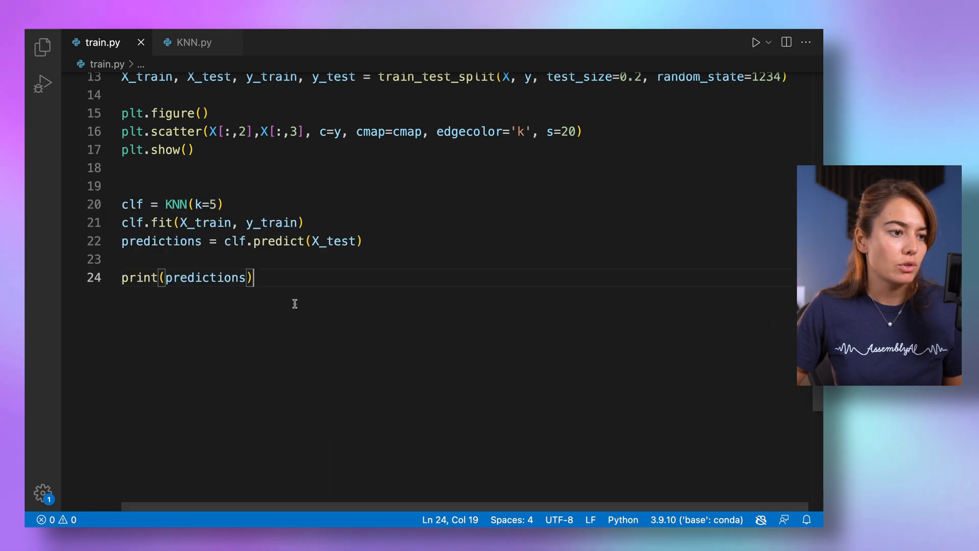
Add acc = np.sum(predictions == y_test) / len(y_test), print it, and run train.py
{"action": "type", "text": "acc = np.sum("}
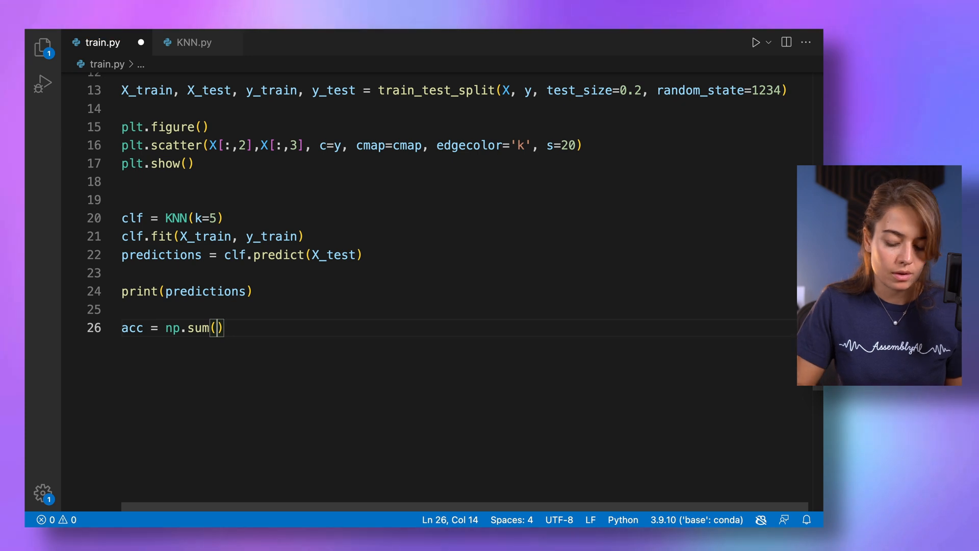
{"action": "double_click", "coordinate": [206, 292]}
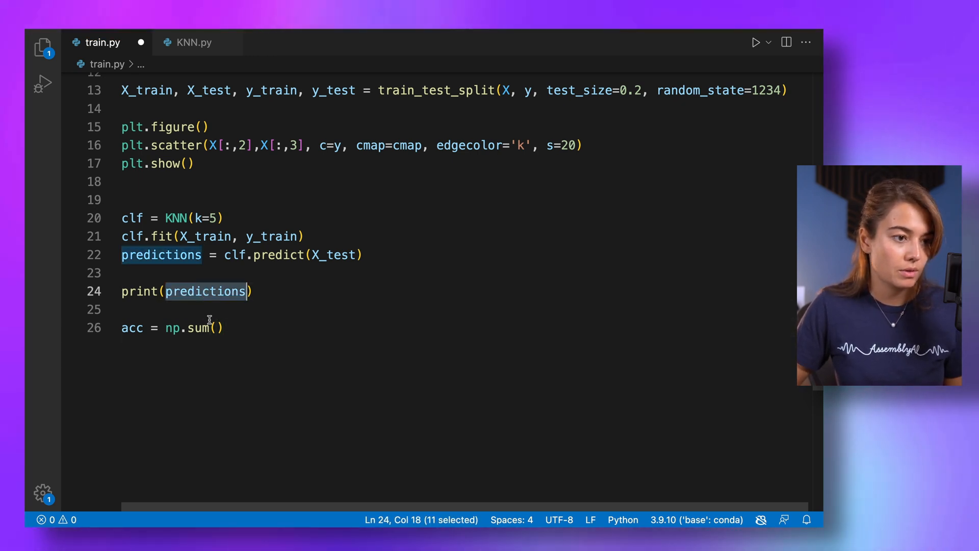
{"action": "type", "text": "predictions =="}
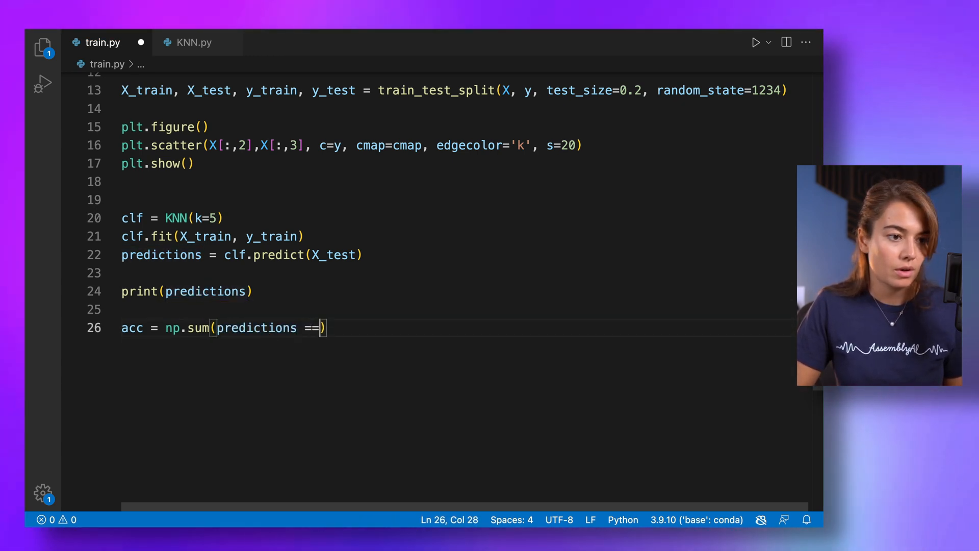
{"action": "type", "text": "y_test"}
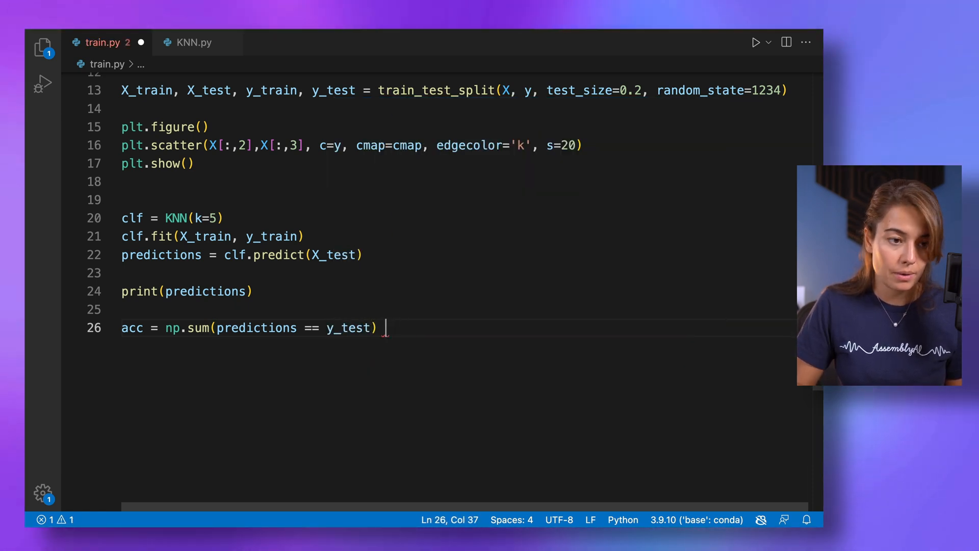
{"action": "type", "text": "/ len()"}
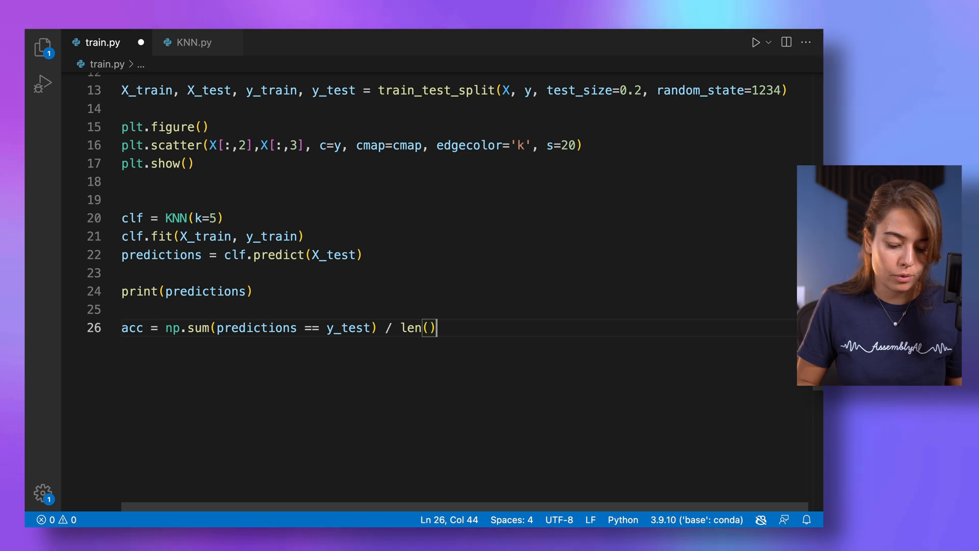
{"action": "type", "text": "y_test"}
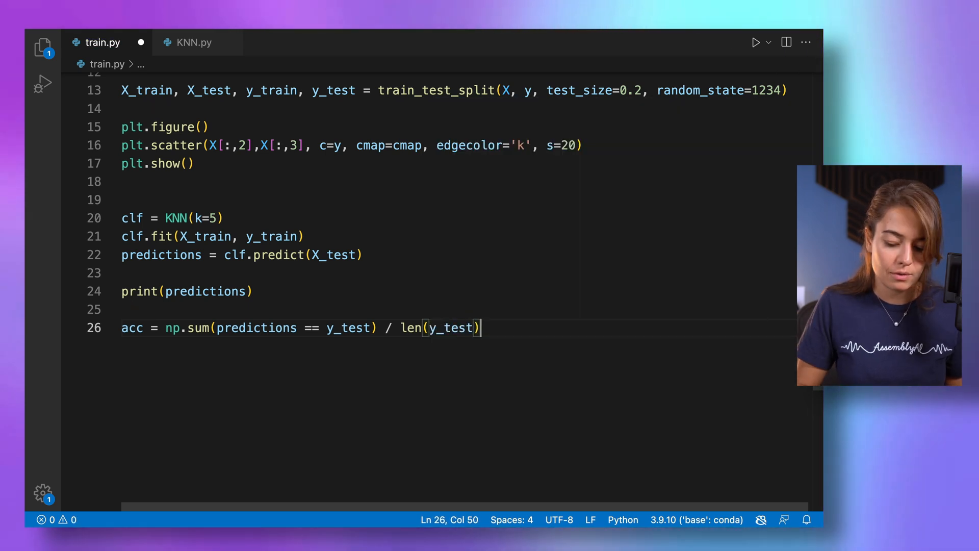
{"action": "type", "text": "print(acc"}
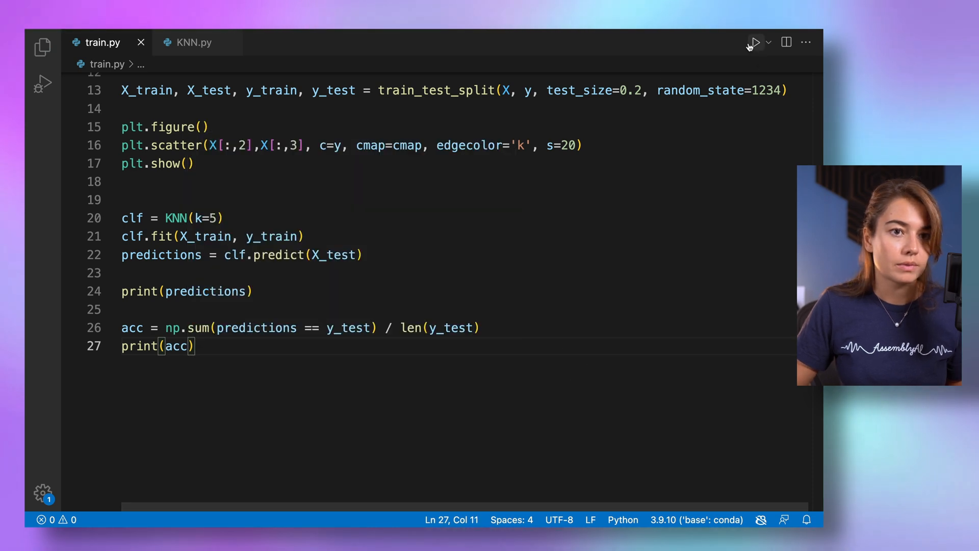
{"action": "left_click", "coordinate": [753, 43]}
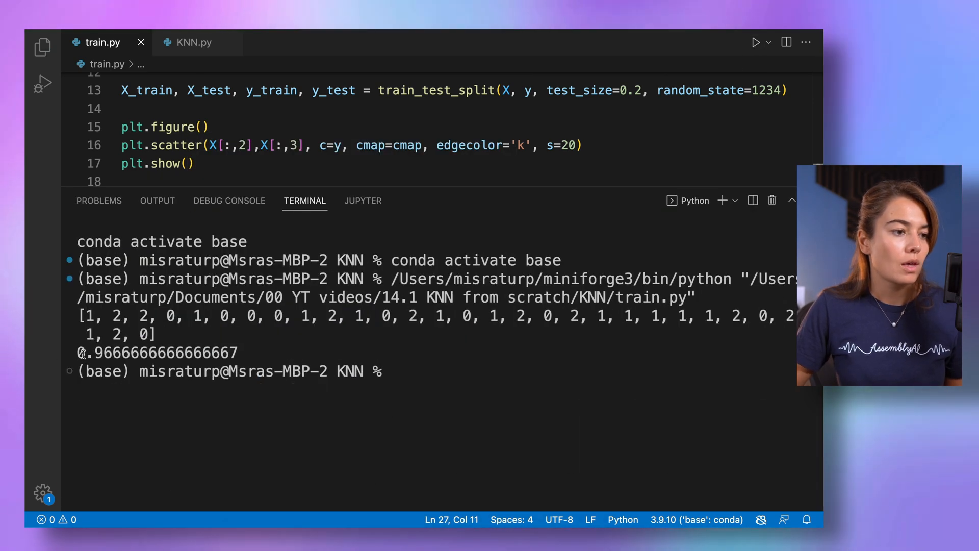